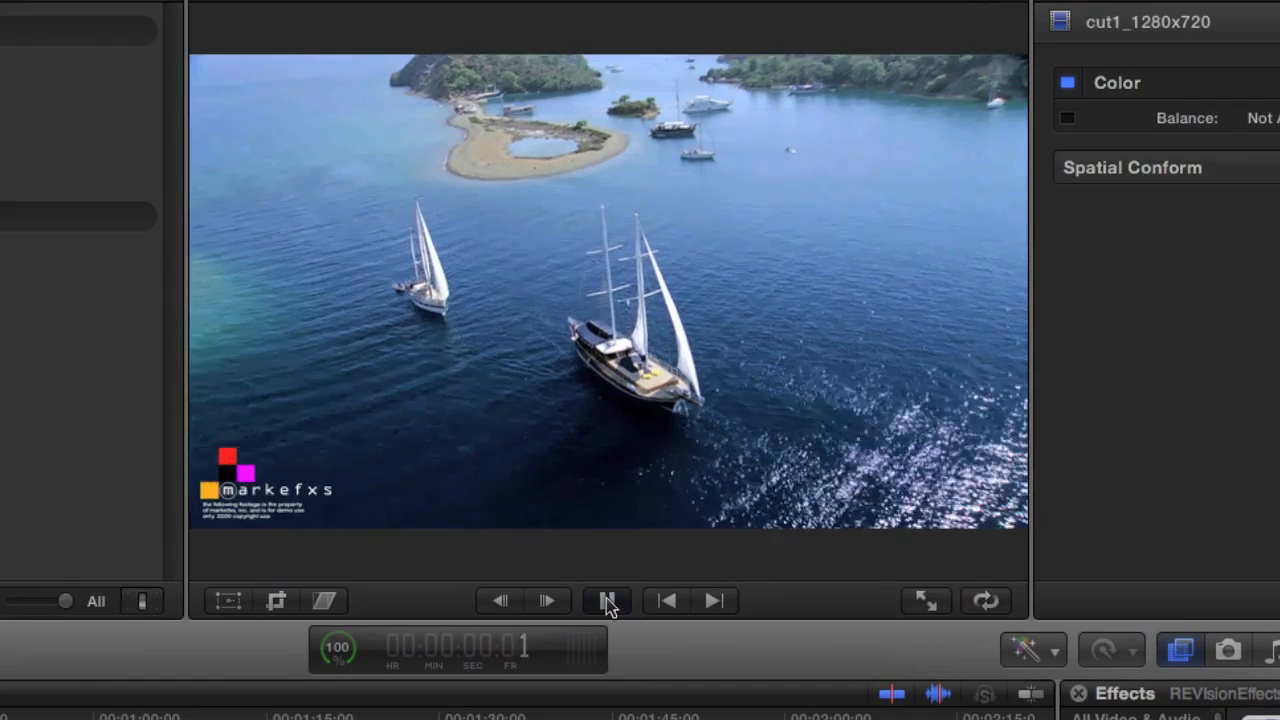
Step: Play the sailboat clip, then create a new project with settings based on the first video clip
{"action": "left_click", "coordinate": [607, 600]}
{"action": "type", "text": "OverviewTutorial3"}
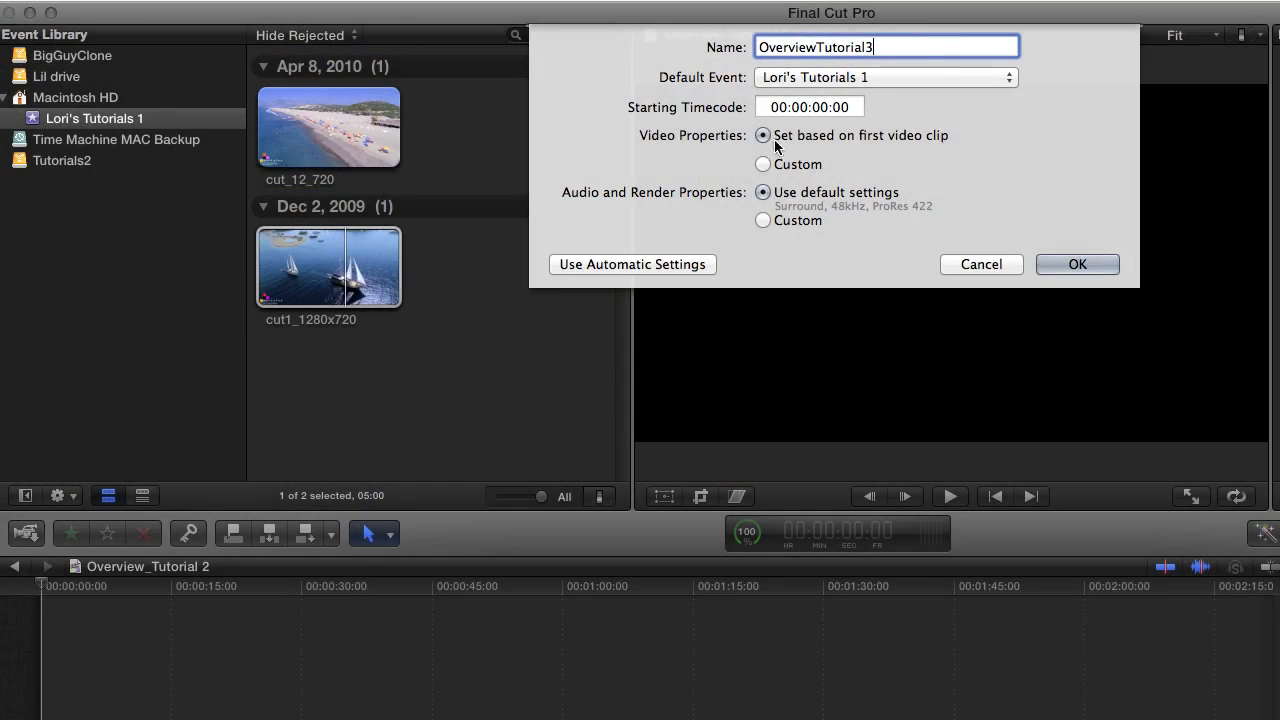
{"action": "left_click", "coordinate": [763, 164]}
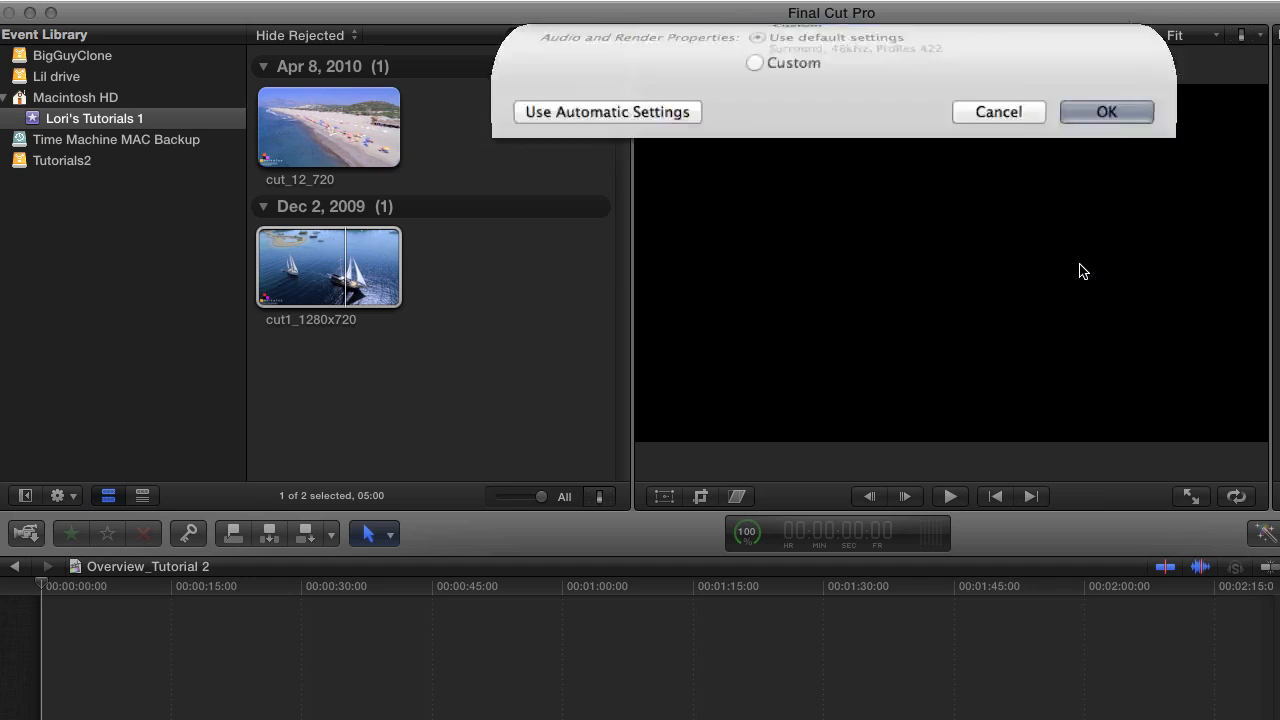
{"action": "left_click", "coordinate": [1106, 111]}
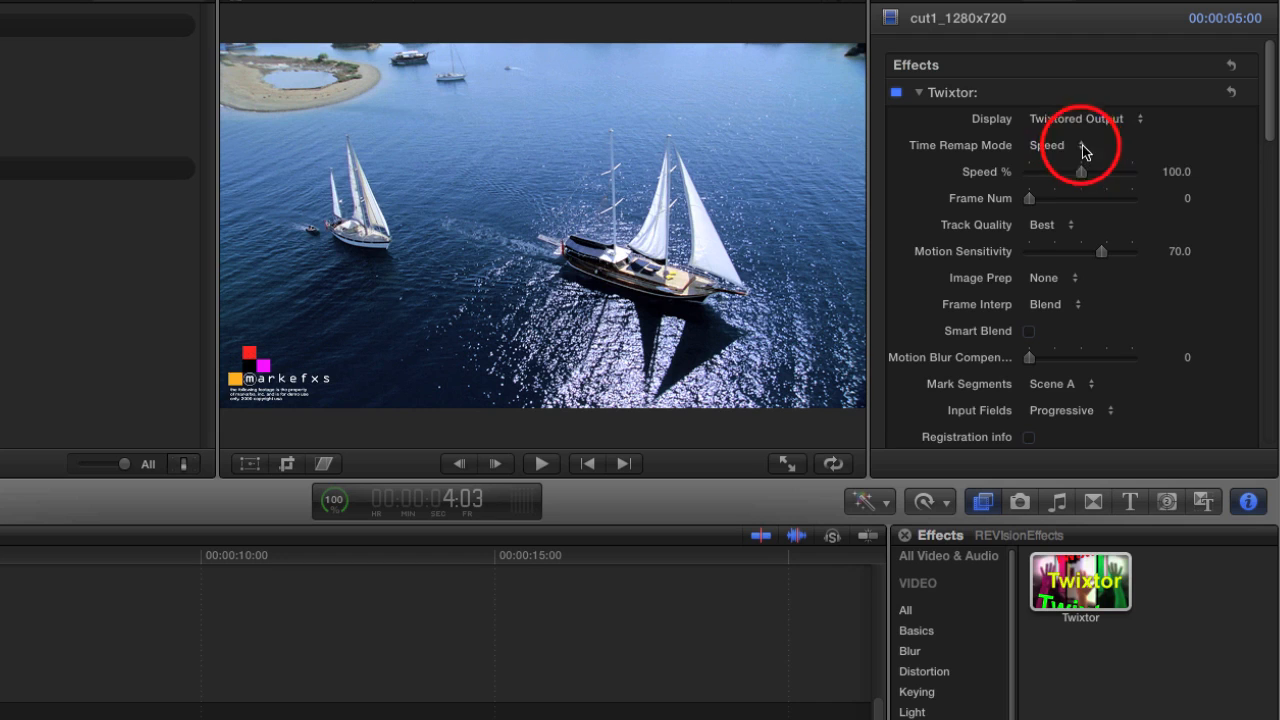
Step: Set Twixtor to Speed mode at 300% with Display on Twixtored Output
{"action": "left_click", "coordinate": [1060, 145]}
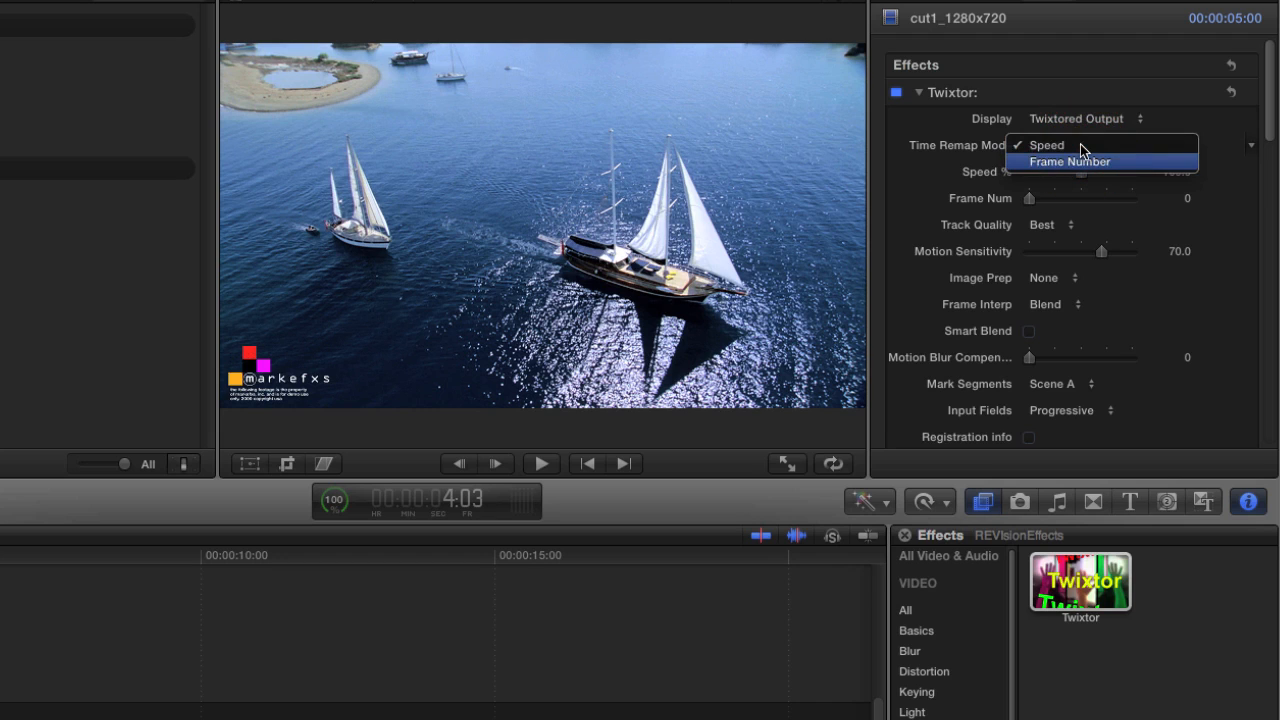
{"action": "left_click", "coordinate": [1047, 145]}
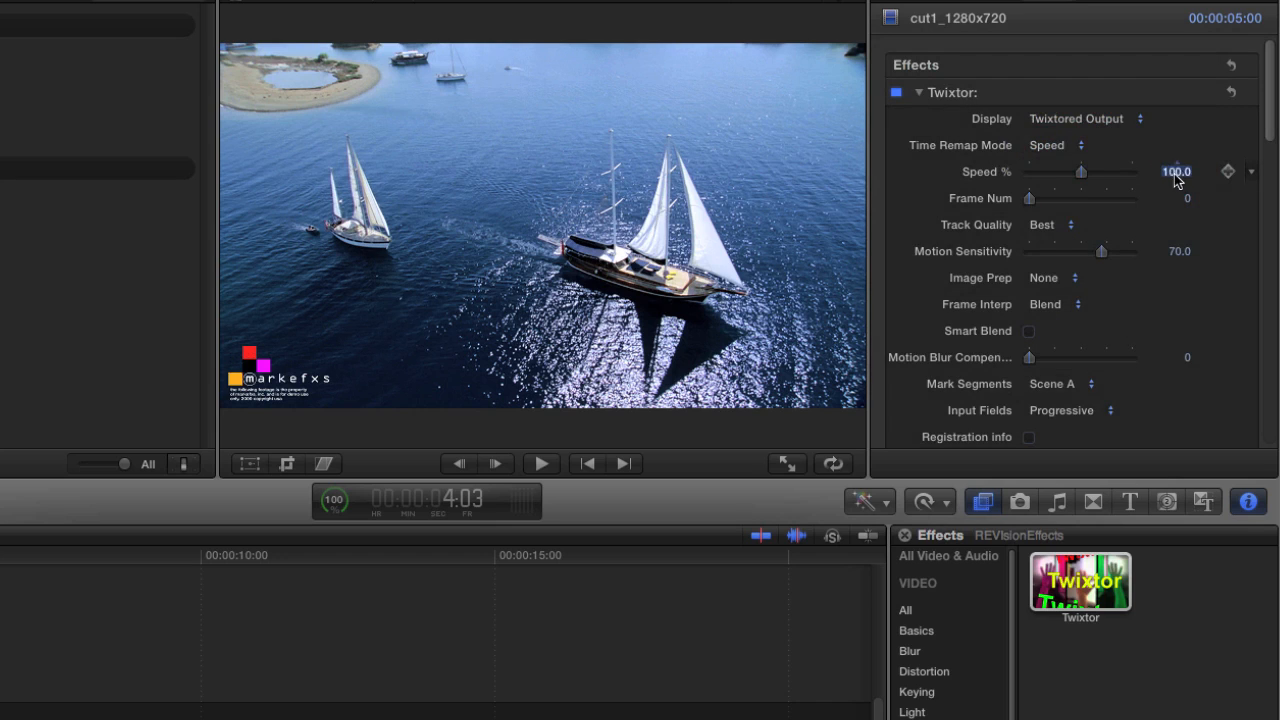
{"action": "type", "text": "300"}
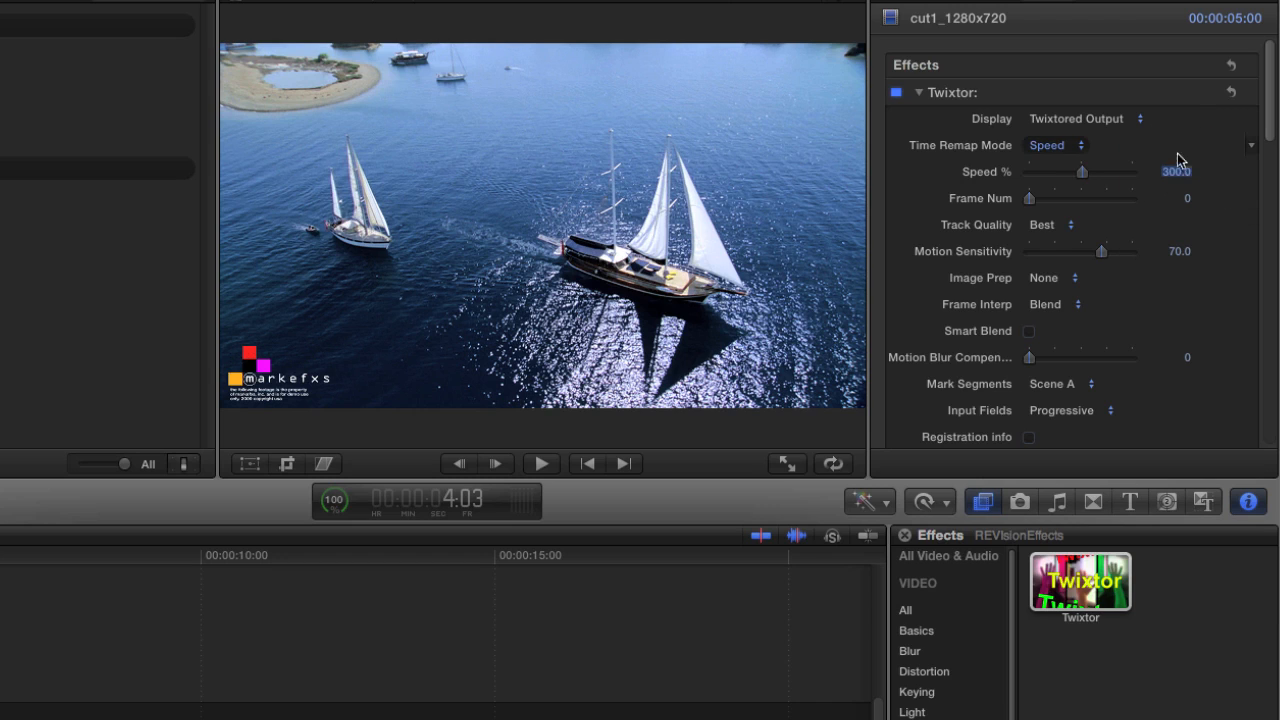
{"action": "left_click", "coordinate": [1085, 118]}
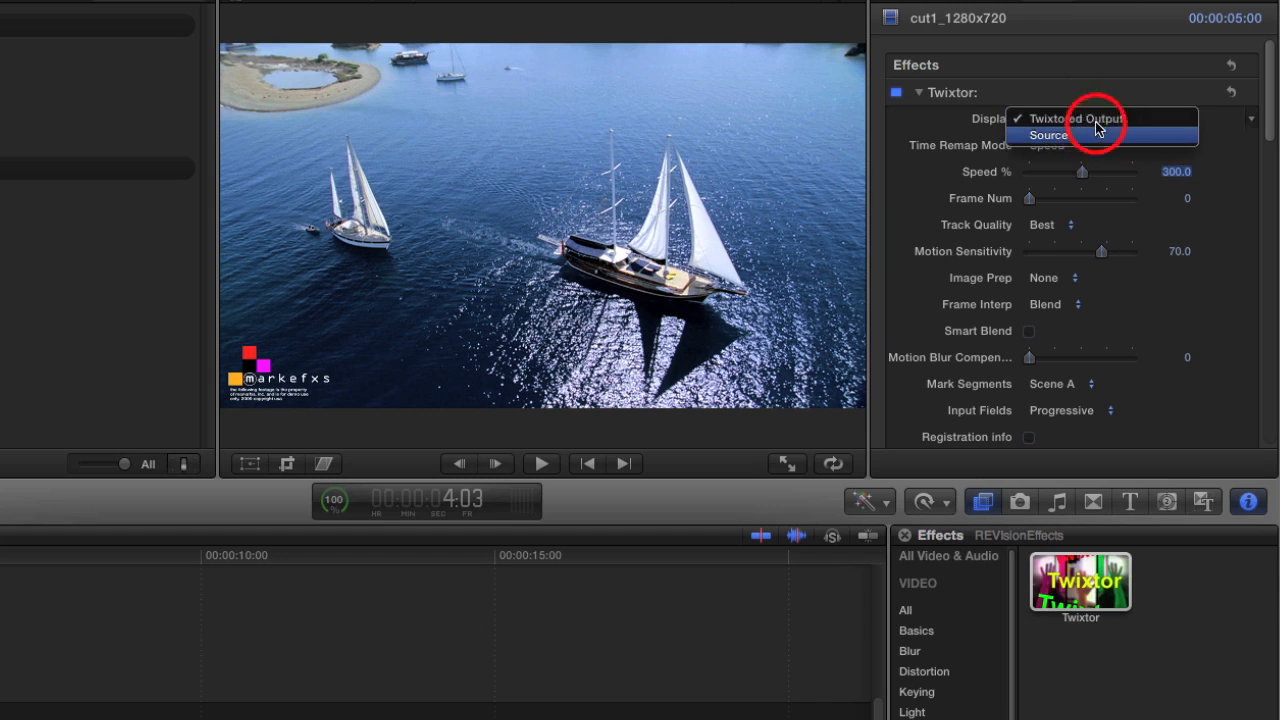
{"action": "left_click", "coordinate": [1075, 118]}
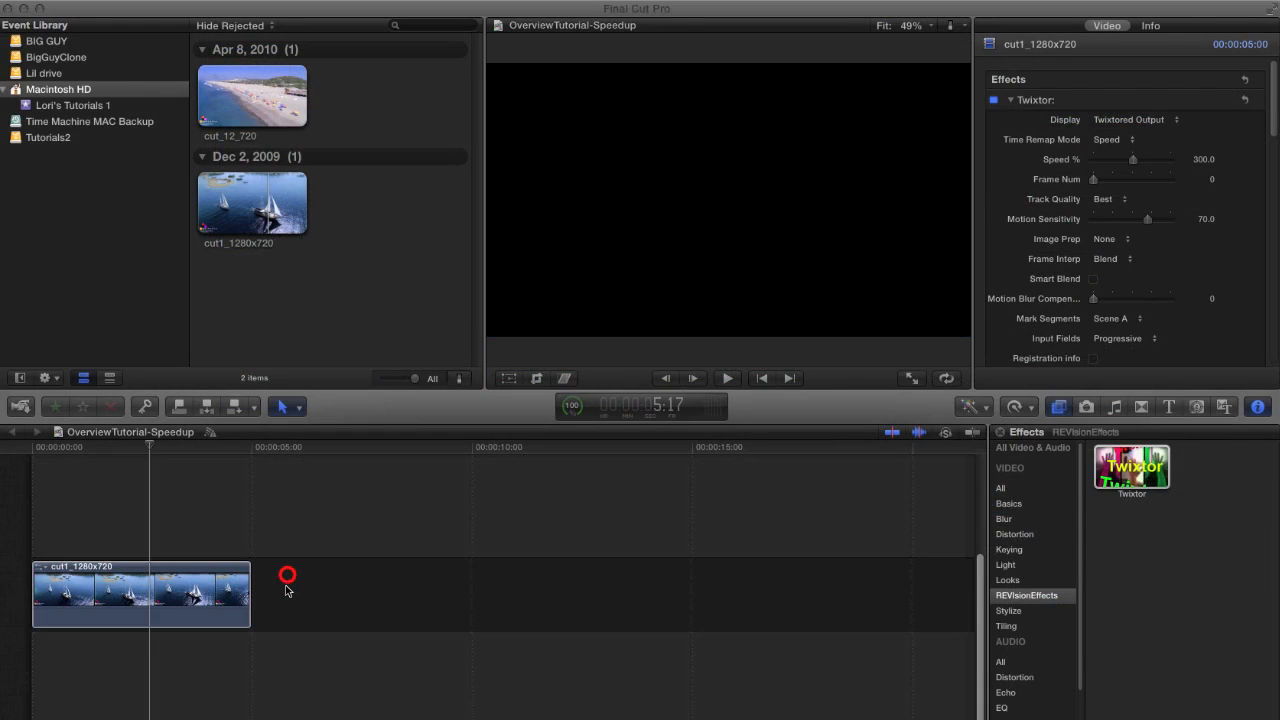
{"action": "mouse_move", "coordinate": [163, 442]}
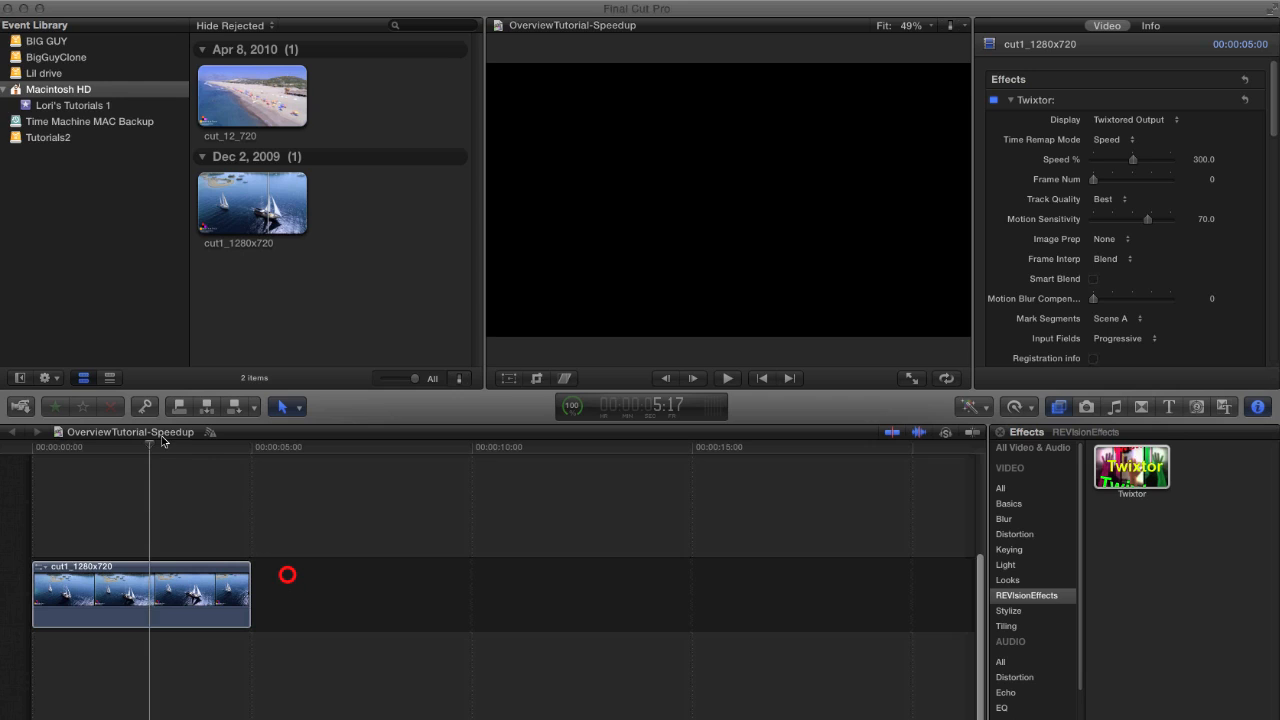
{"action": "mouse_move", "coordinate": [155, 603]}
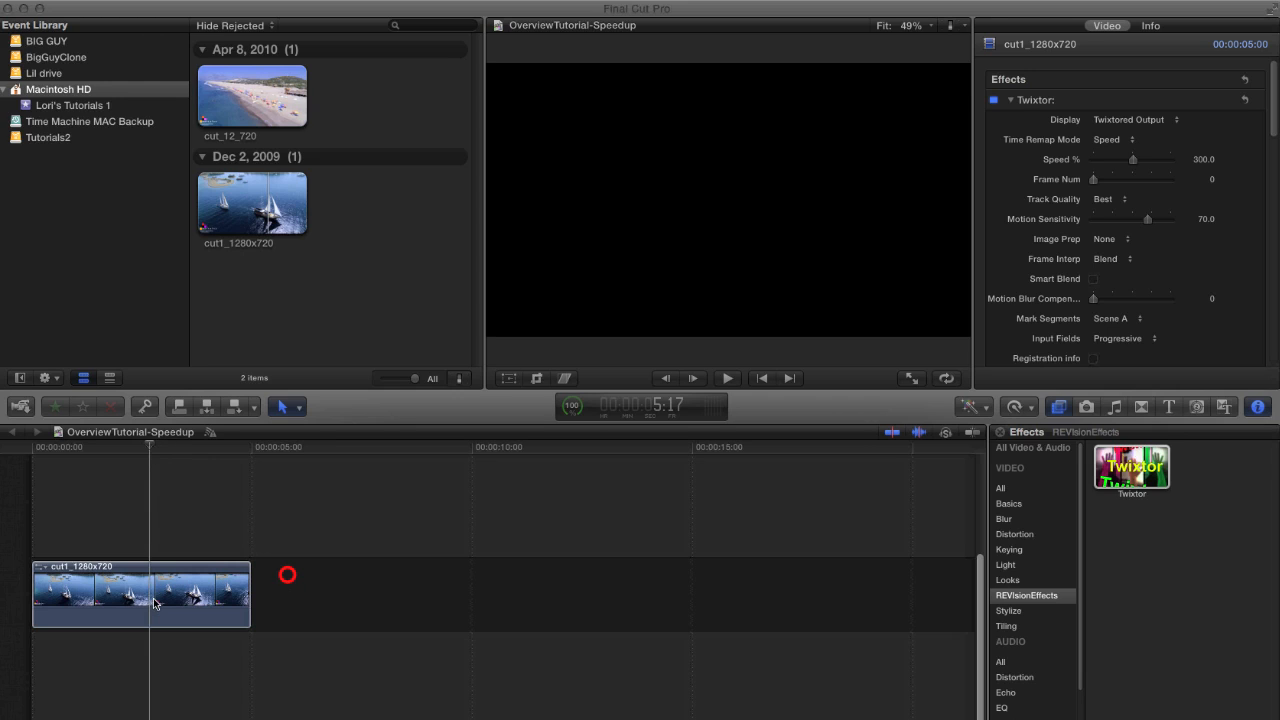
Step: Select the sailboat clip in the timeline and skim through the 300% speedup
{"action": "left_click", "coordinate": [140, 595]}
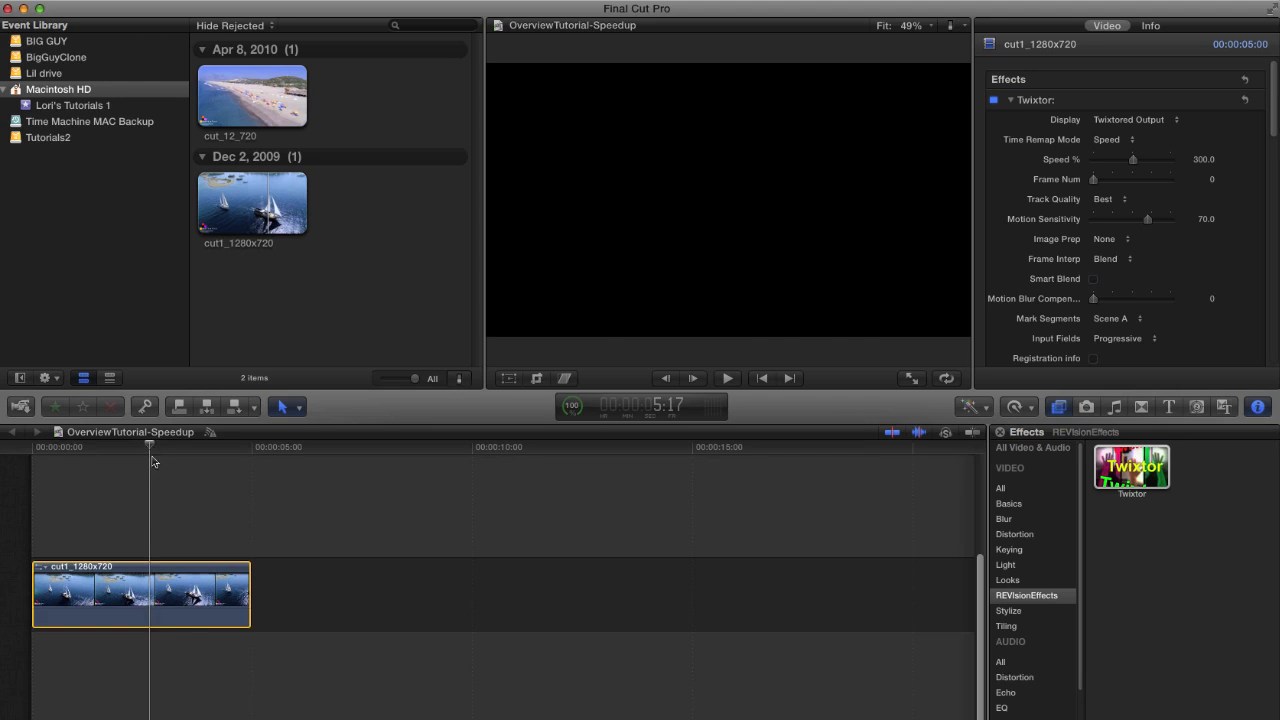
{"action": "left_click", "coordinate": [165, 593]}
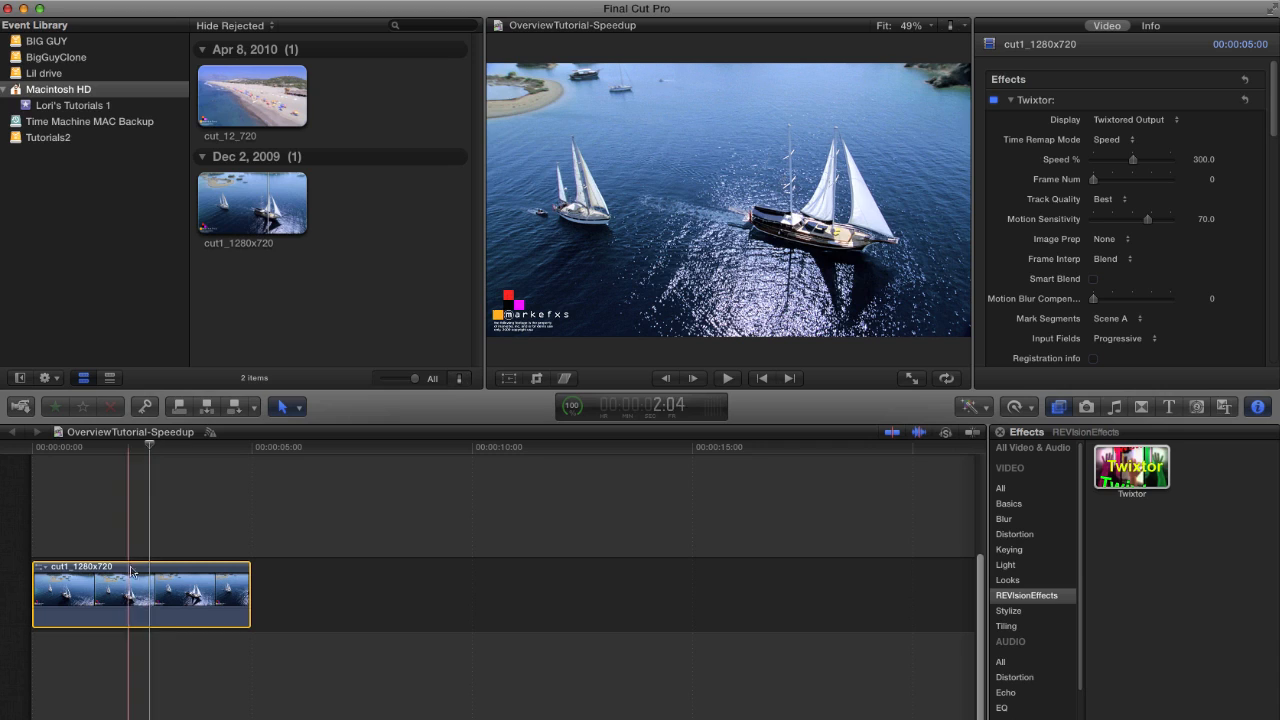
{"action": "left_click_drag", "start_coordinate": [135, 590], "coordinate": [250, 590]}
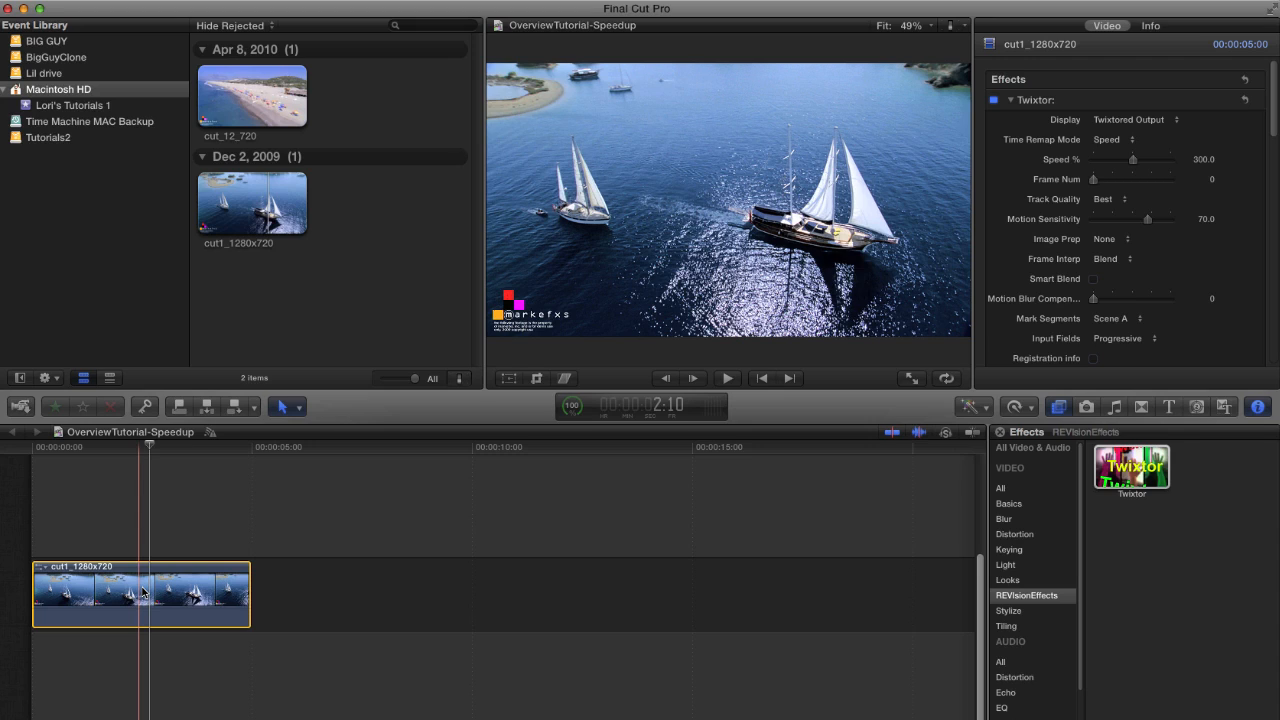
{"action": "mouse_move", "coordinate": [148, 595]}
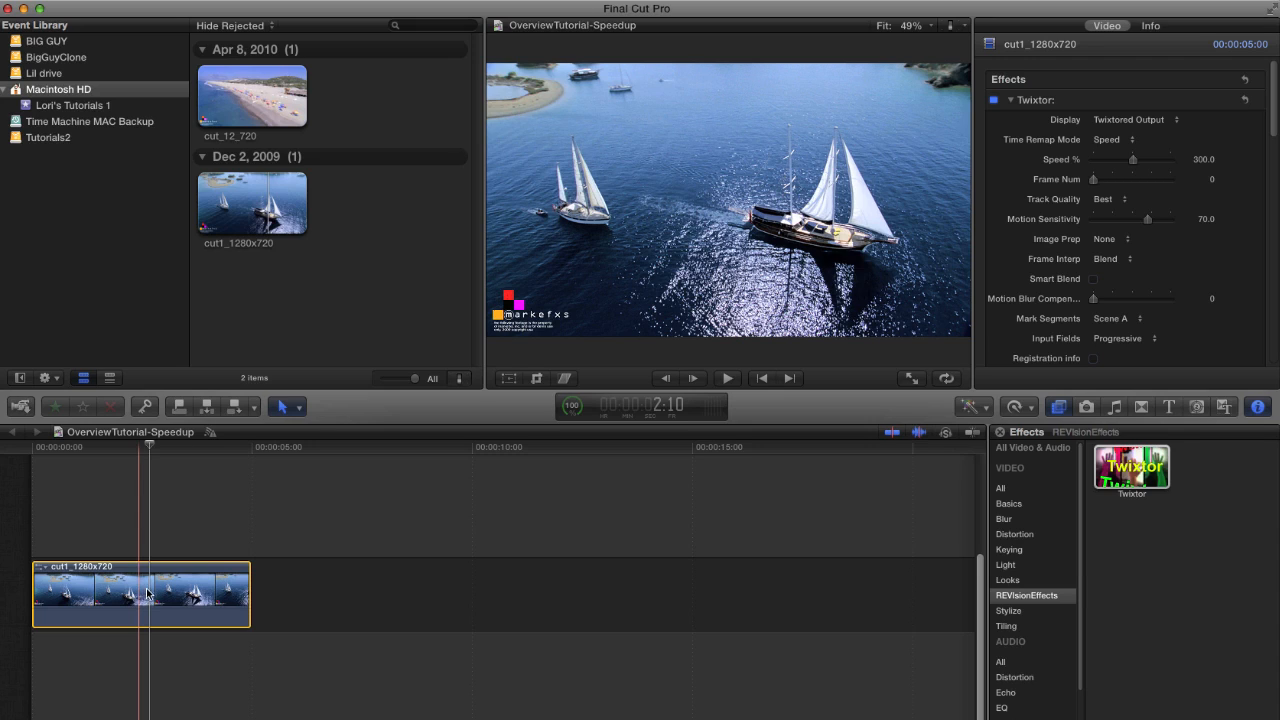
Step: Turn the Twixtor-retimed sailboat clip into a compound clip with Option+G
{"action": "right_click", "coordinate": [140, 590]}
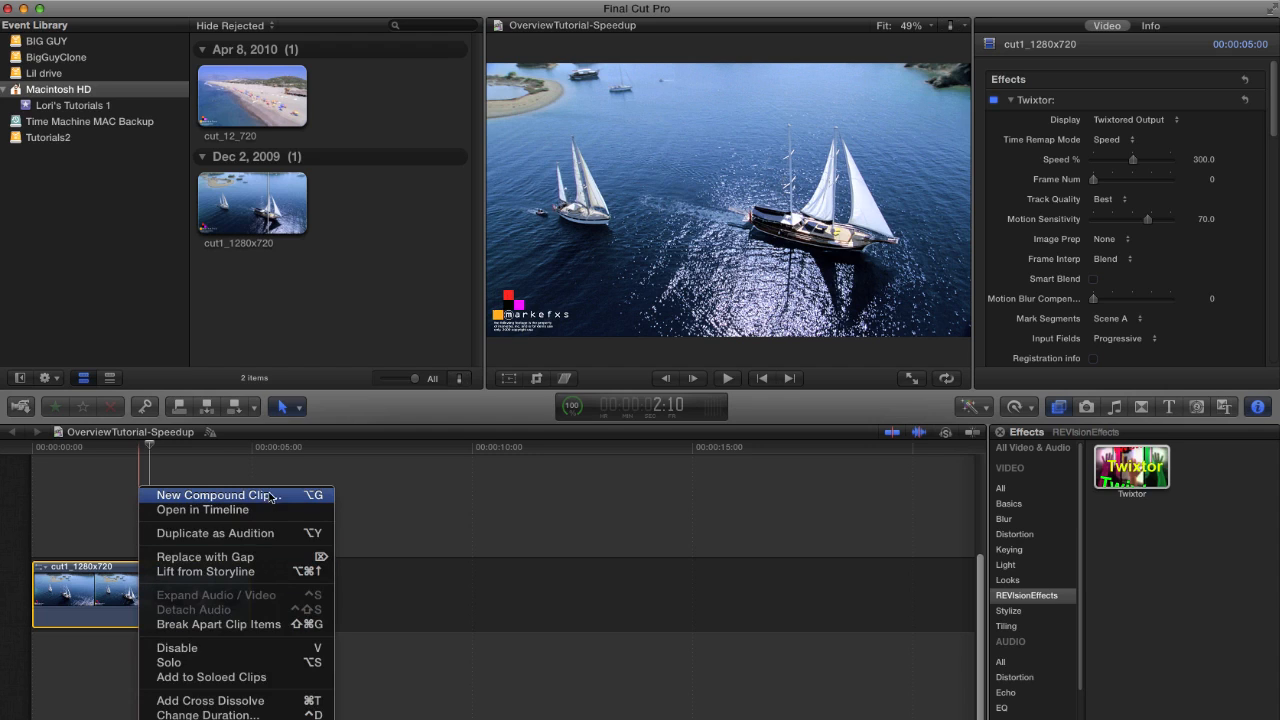
{"action": "key", "text": "alt+g"}
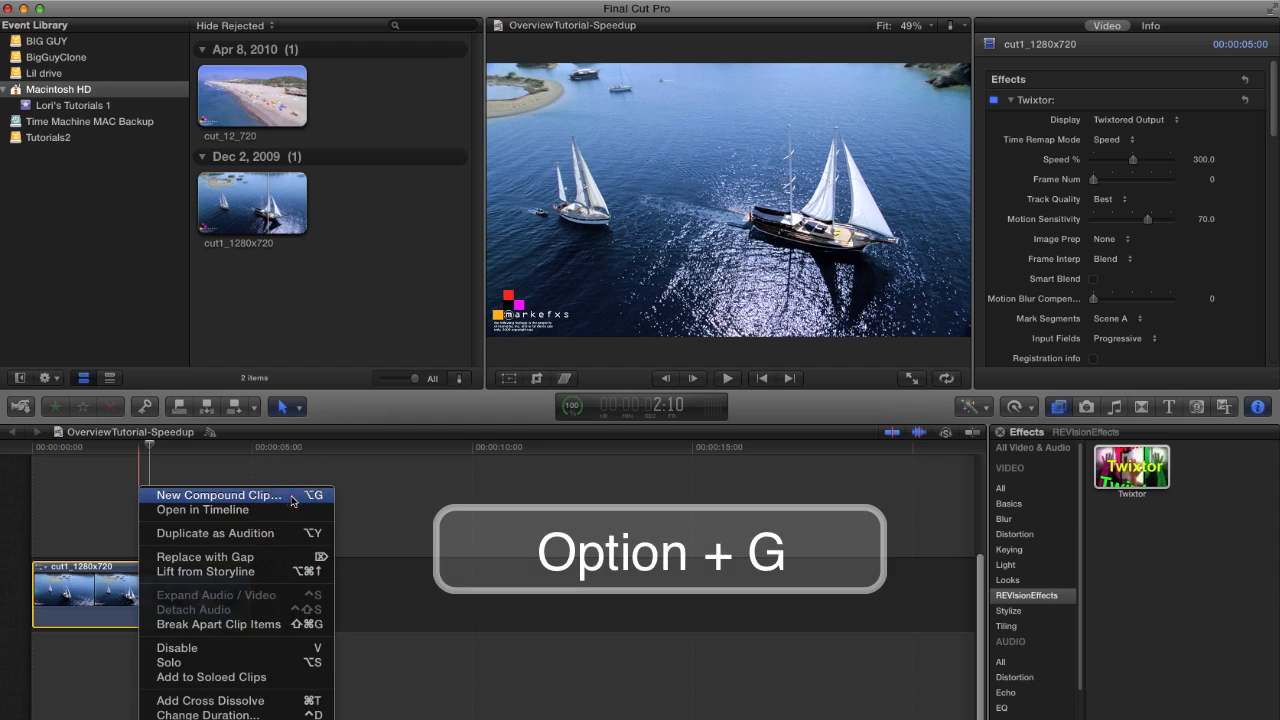
{"action": "left_click", "coordinate": [218, 495]}
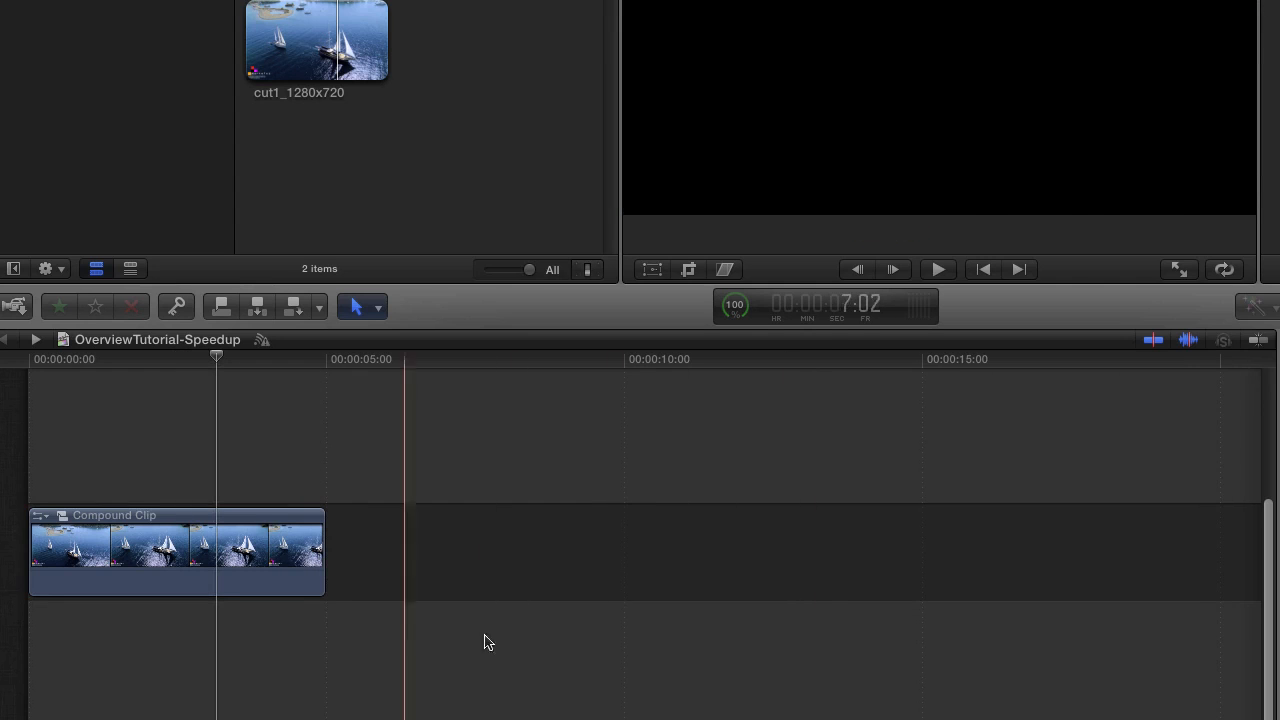
Step: Open the compound clip, return to the project, and trim its end to about two seconds
{"action": "left_click", "coordinate": [160, 548]}
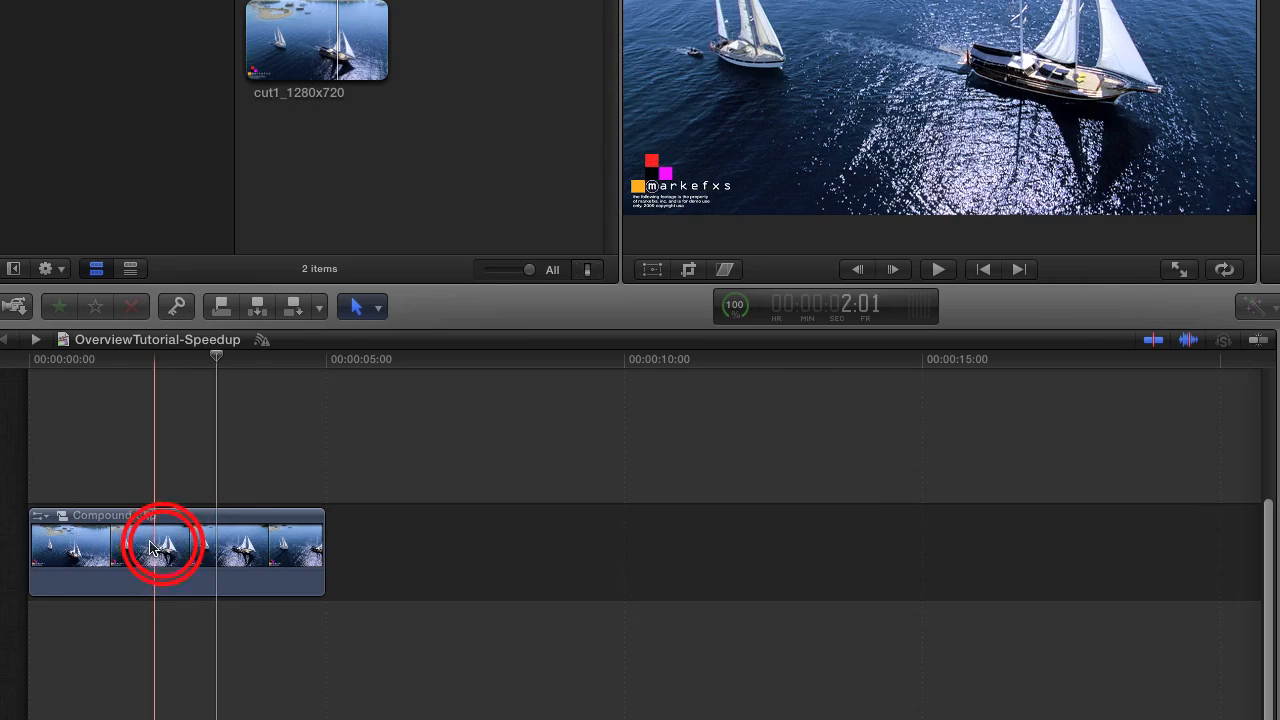
{"action": "double_click", "coordinate": [165, 550]}
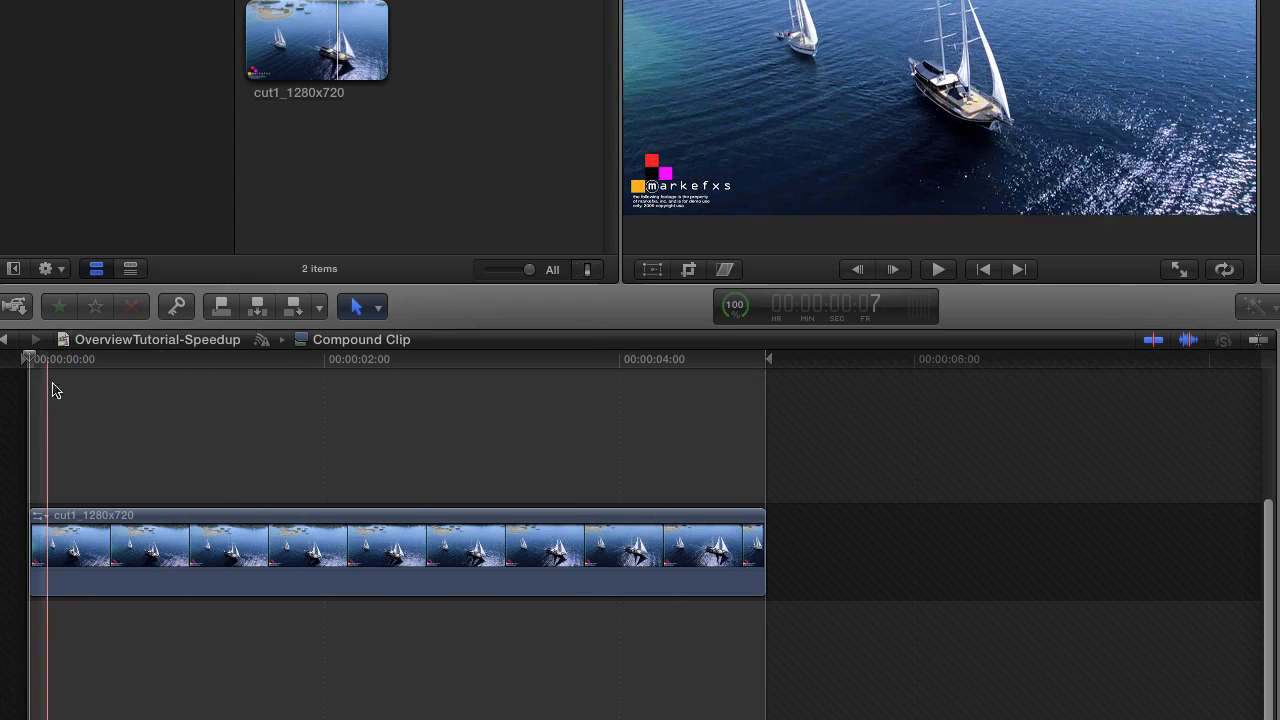
{"action": "key", "text": "cmd+["}
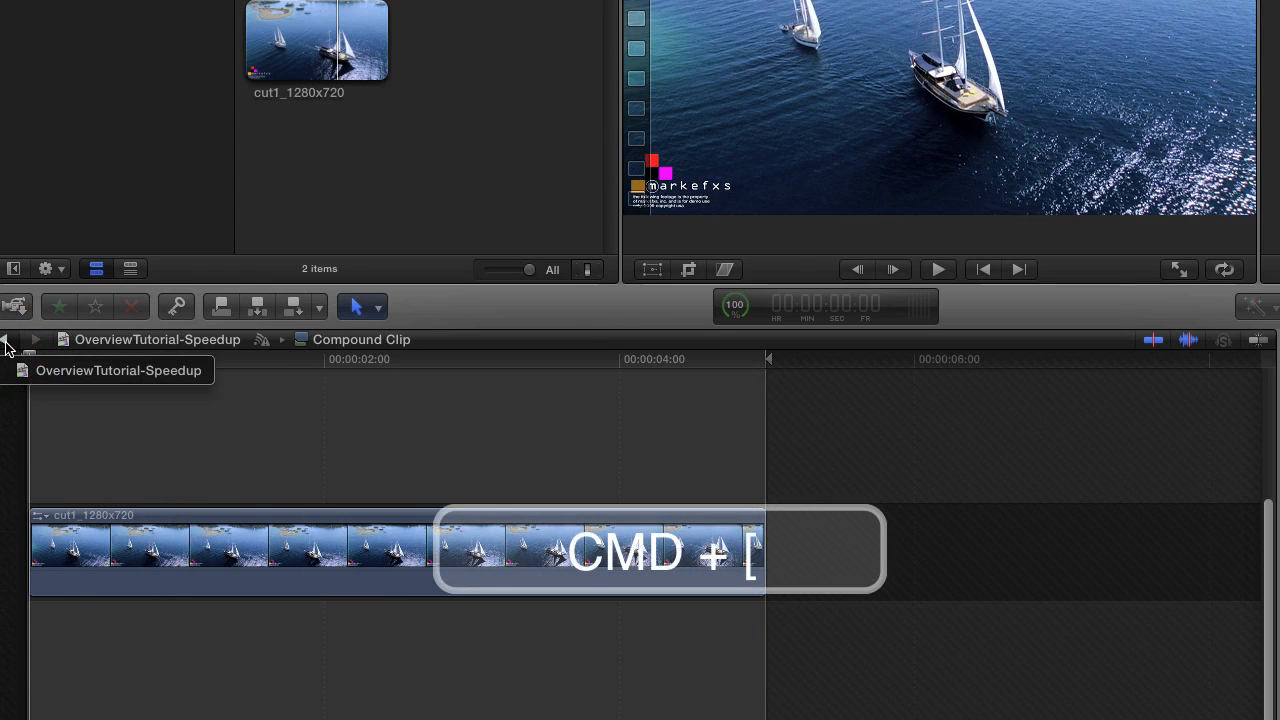
{"action": "key", "text": "cmd+["}
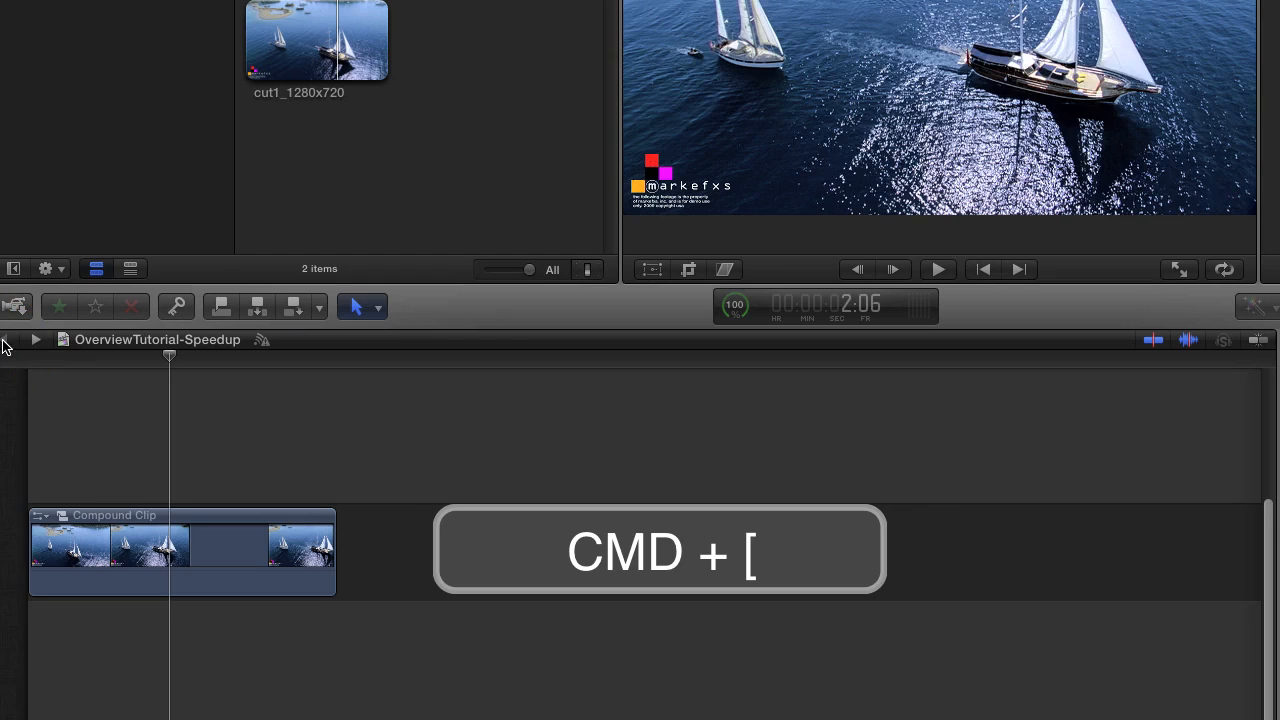
{"action": "key", "text": "cmd+["}
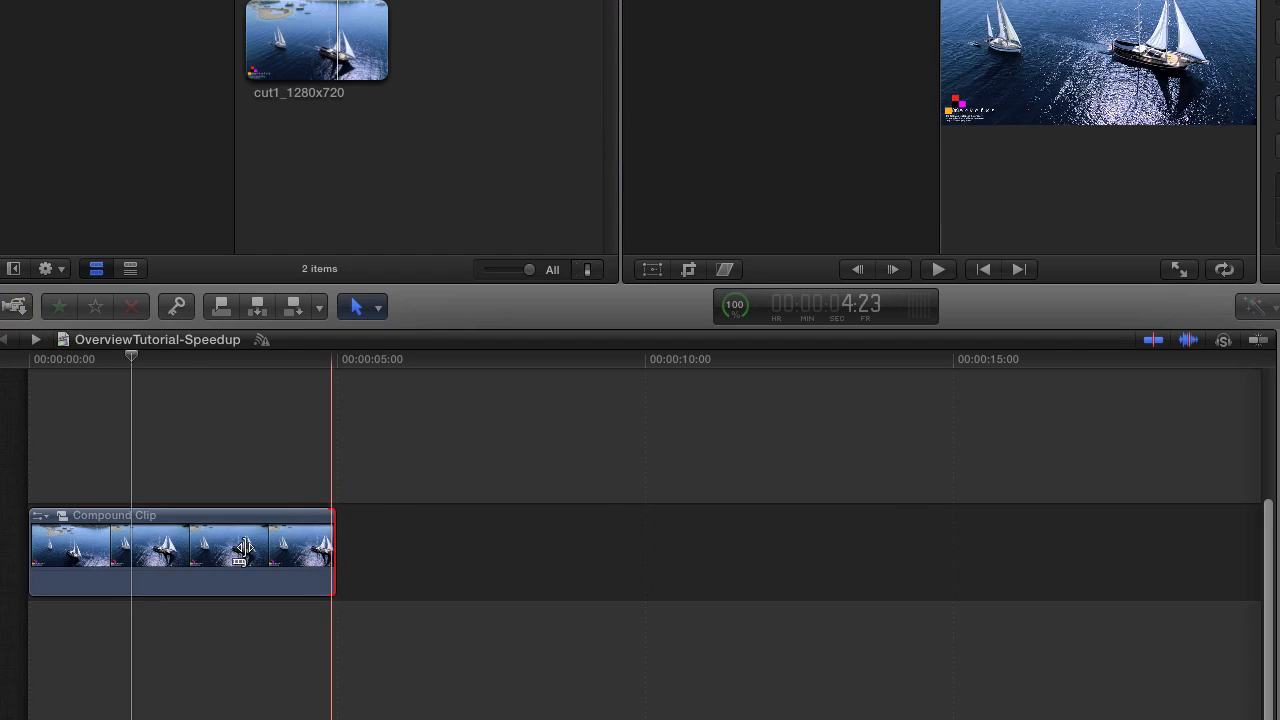
{"action": "left_click_drag", "start_coordinate": [333, 550], "coordinate": [131, 550]}
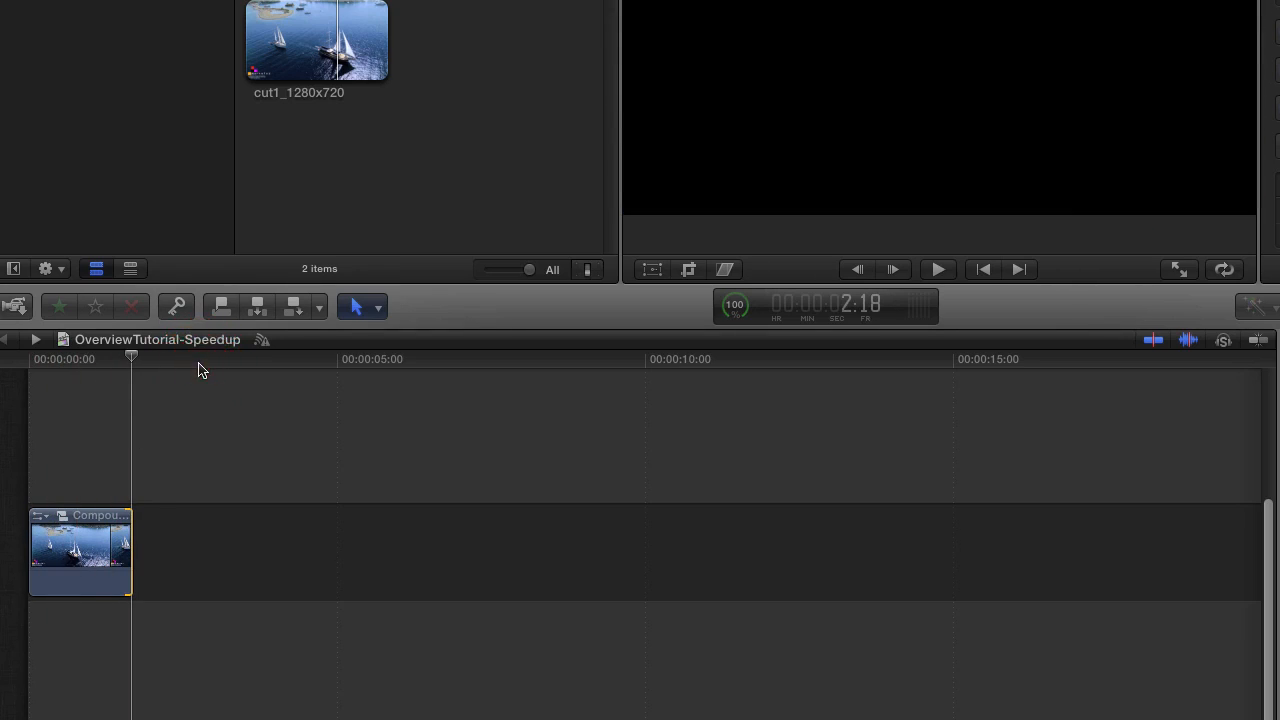
Step: Select the shortened compound clip and double-click it to review the sped-up footage
{"action": "left_click", "coordinate": [90, 550]}
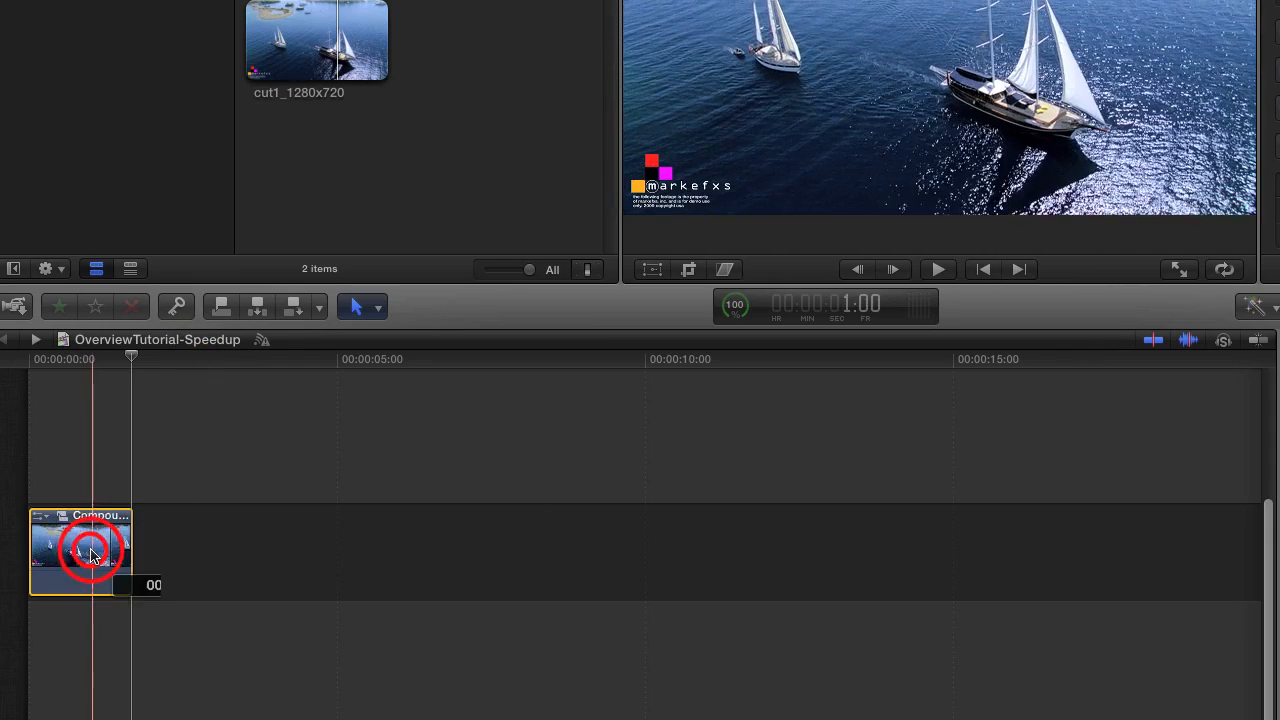
{"action": "double_click", "coordinate": [90, 550]}
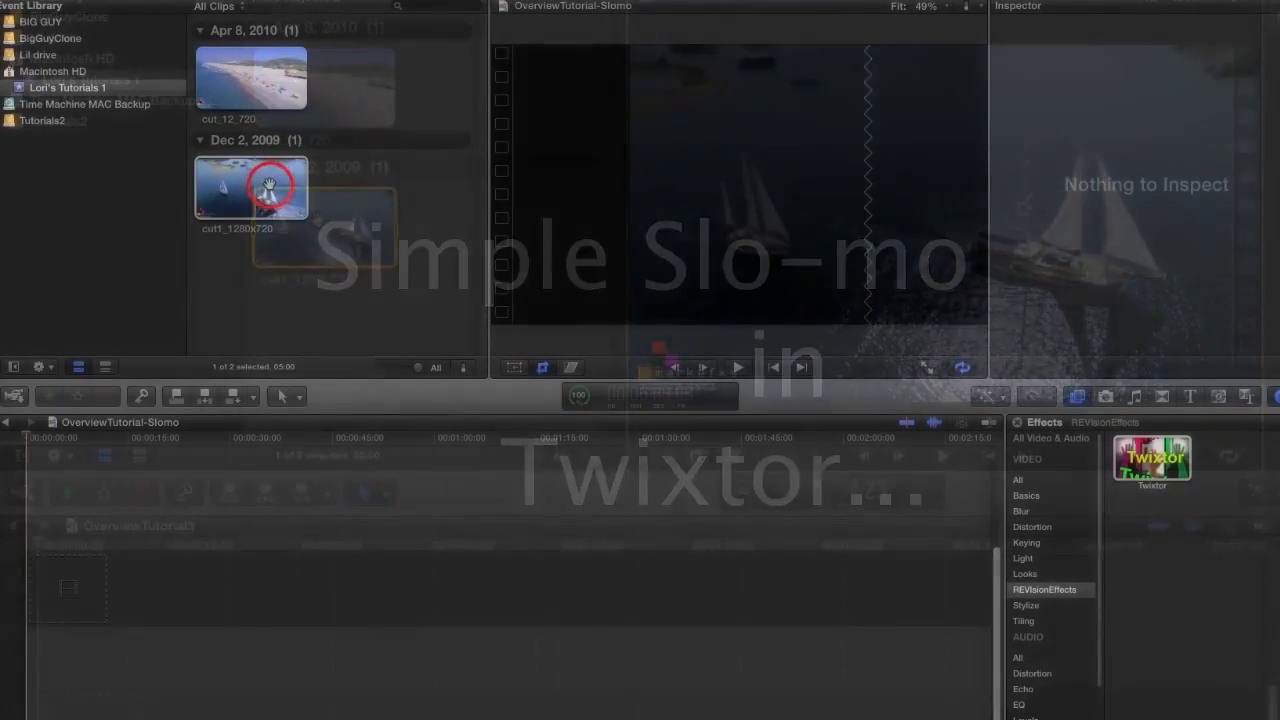
Step: Drag cut1_1280x720 to the start of the Slomo timeline, then select and right-click it
{"action": "left_click_drag", "start_coordinate": [251, 187], "coordinate": [85, 590]}
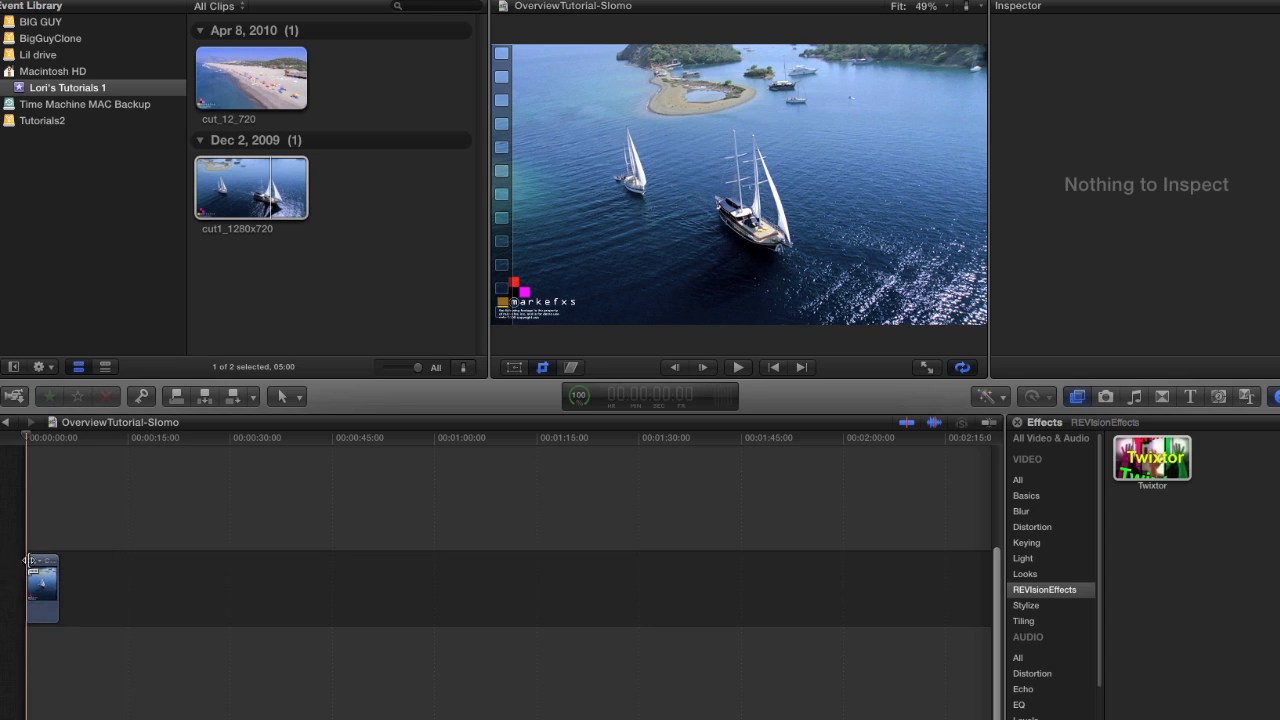
{"action": "left_click", "coordinate": [42, 588]}
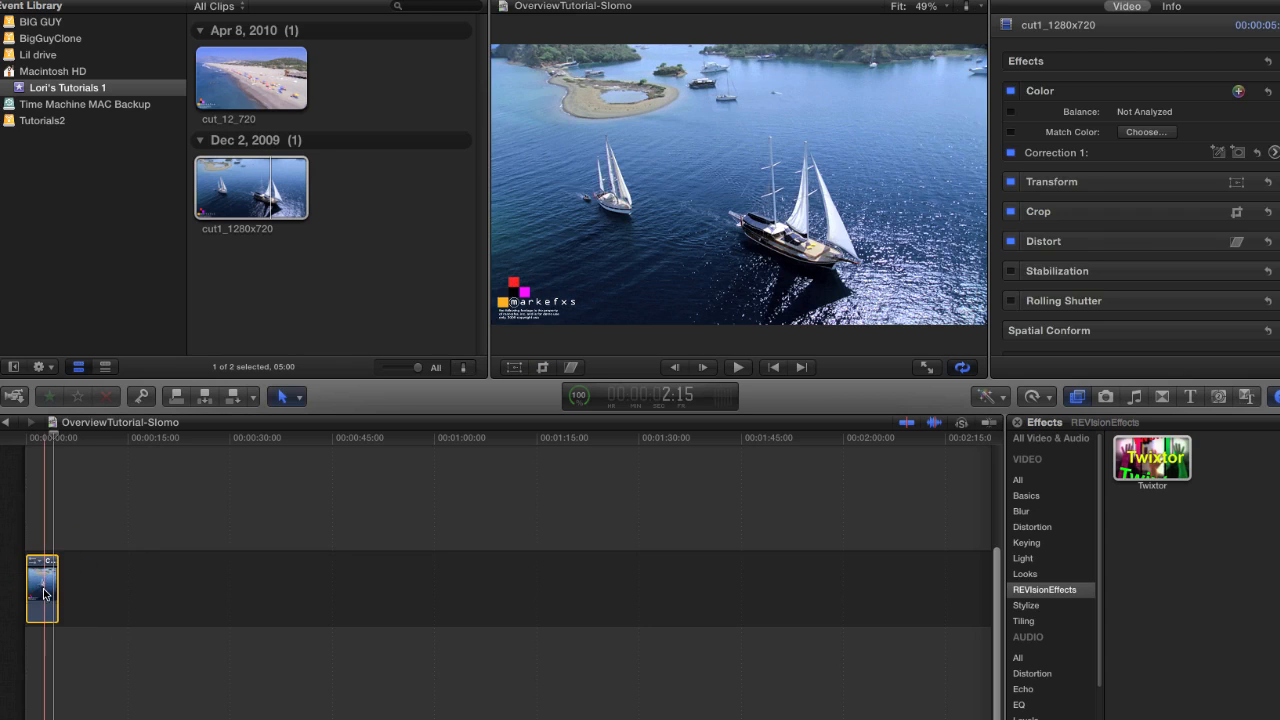
{"action": "right_click", "coordinate": [42, 588]}
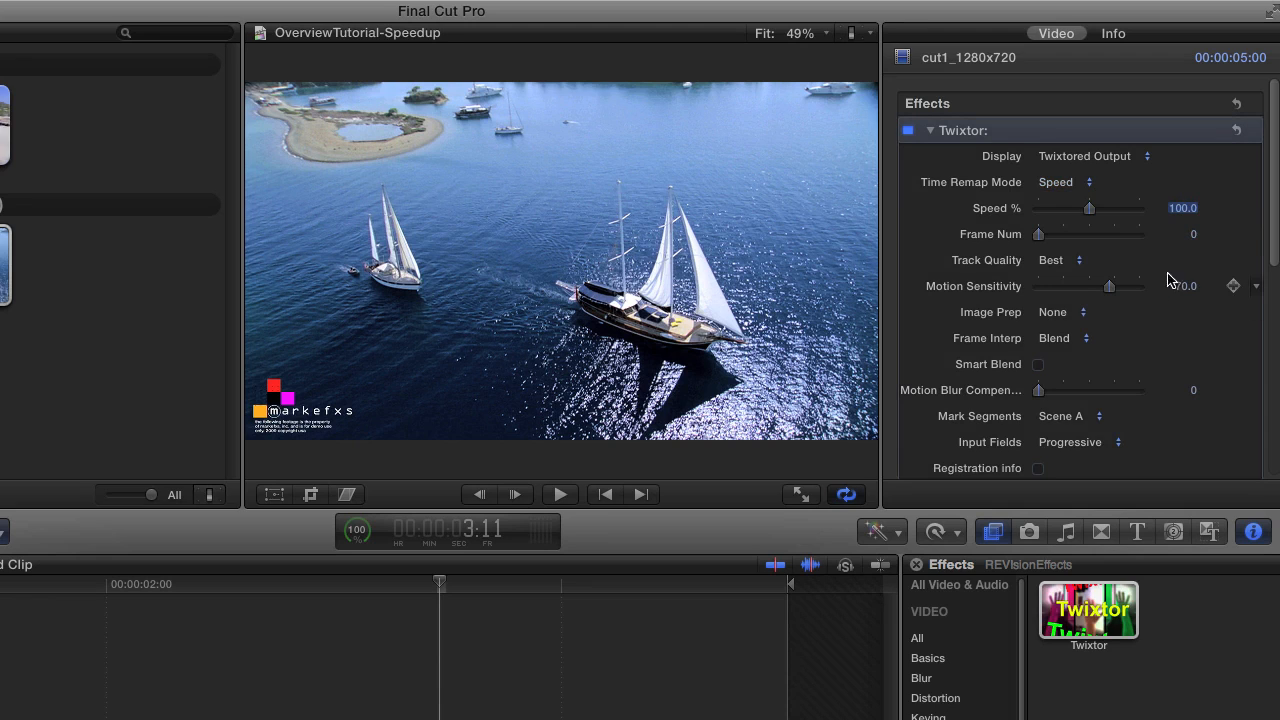
Step: Lower the sailboat clip's Twixtor Speed % to 25
{"action": "type", "text": "25.0"}
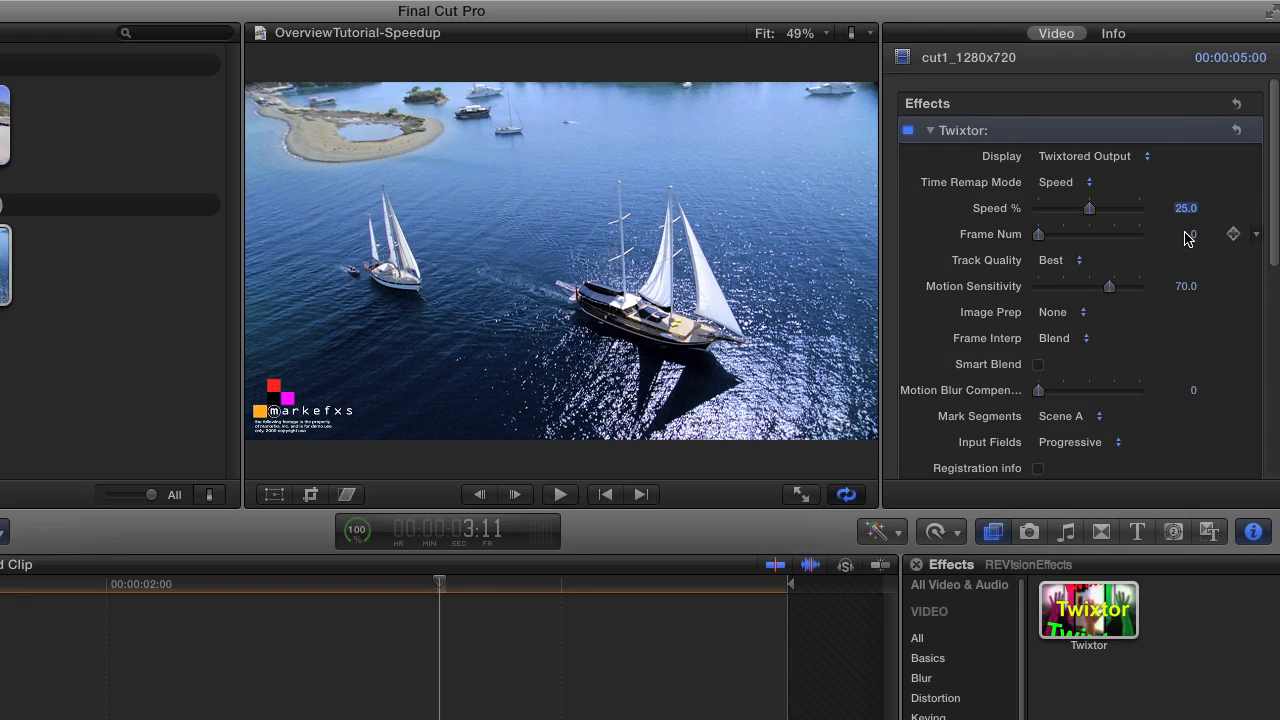
{"action": "mouse_move", "coordinate": [1135, 267]}
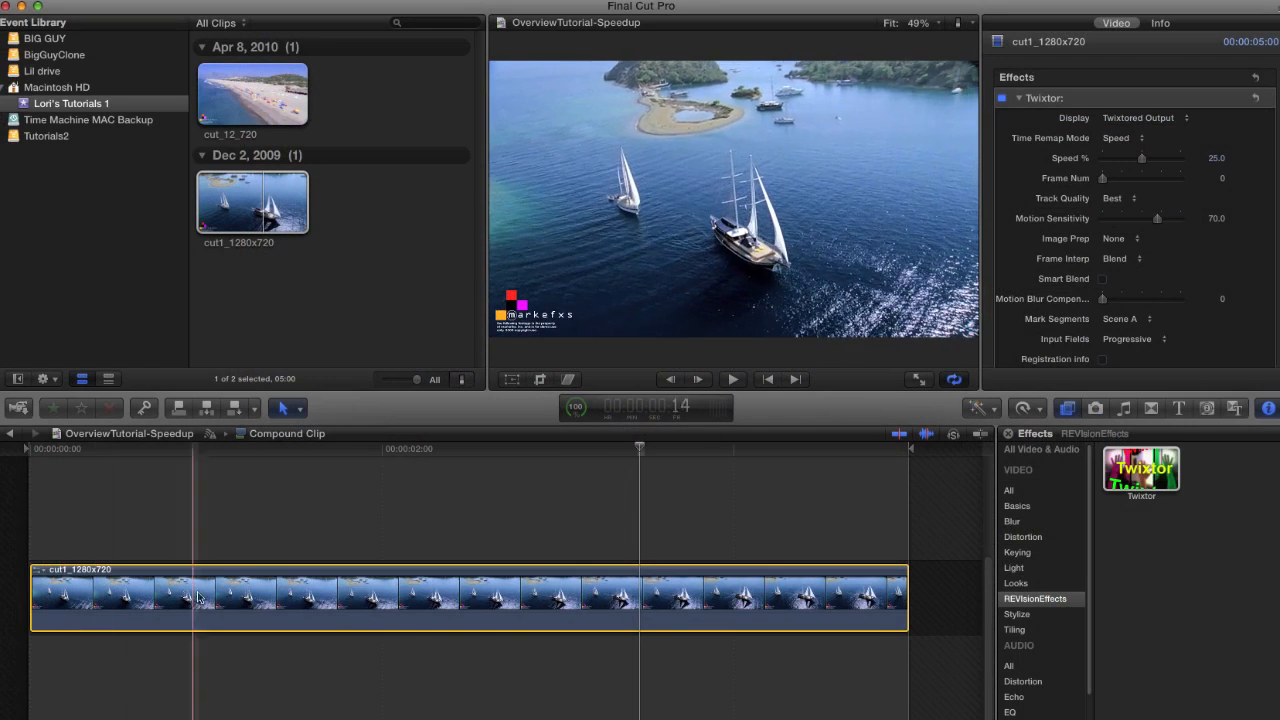
Step: Play the slowed clip, then park the playhead on its last frame at 4:23
{"action": "left_click", "coordinate": [863, 595]}
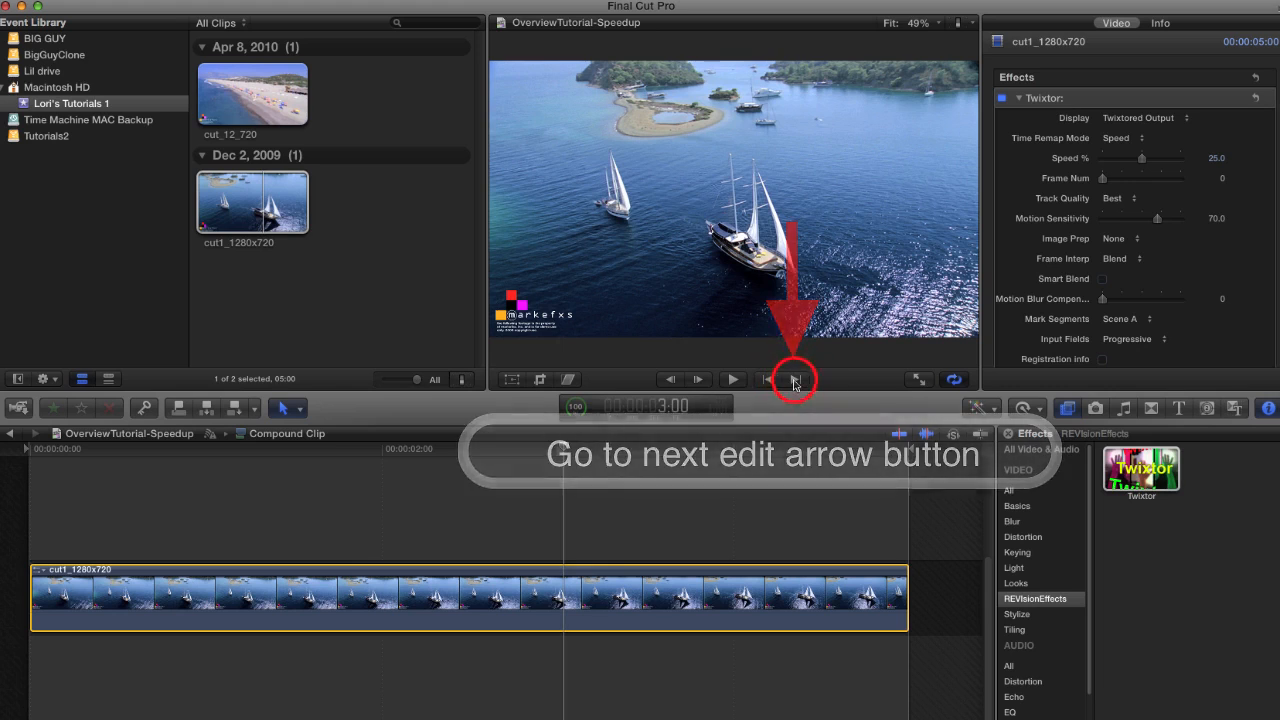
{"action": "left_click", "coordinate": [797, 379]}
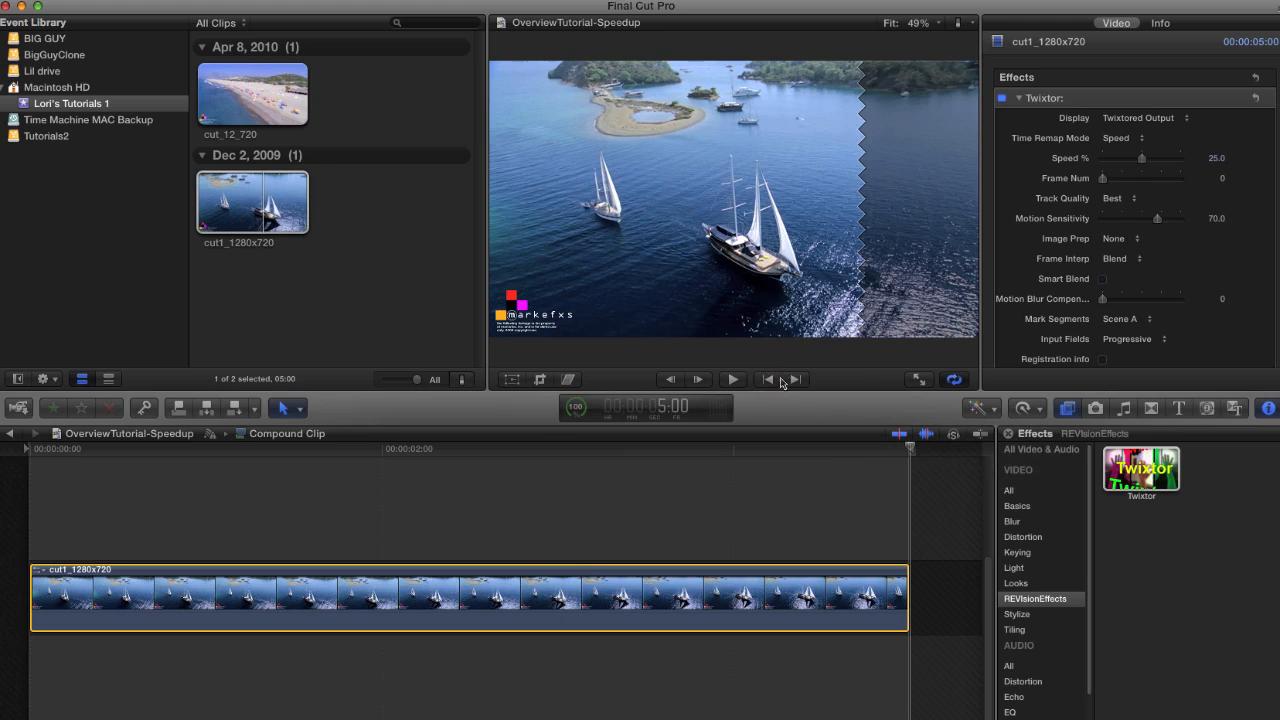
{"action": "left_click", "coordinate": [670, 379]}
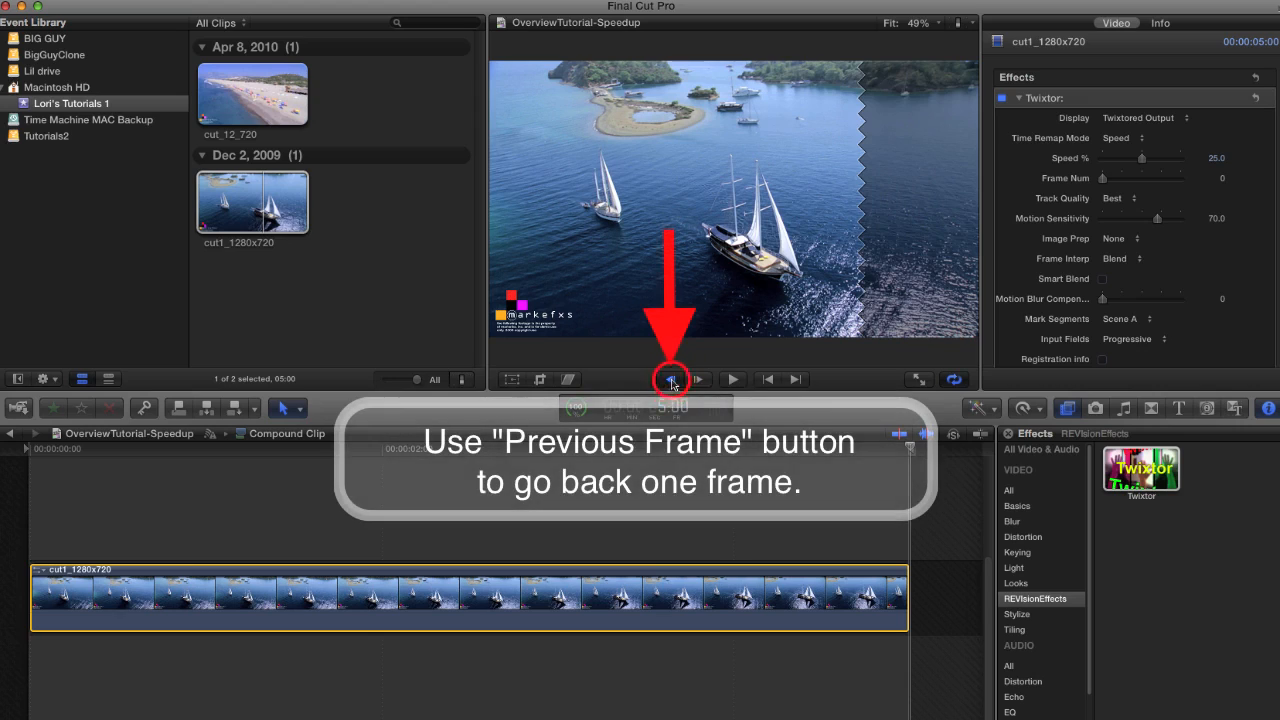
{"action": "left_click", "coordinate": [669, 379]}
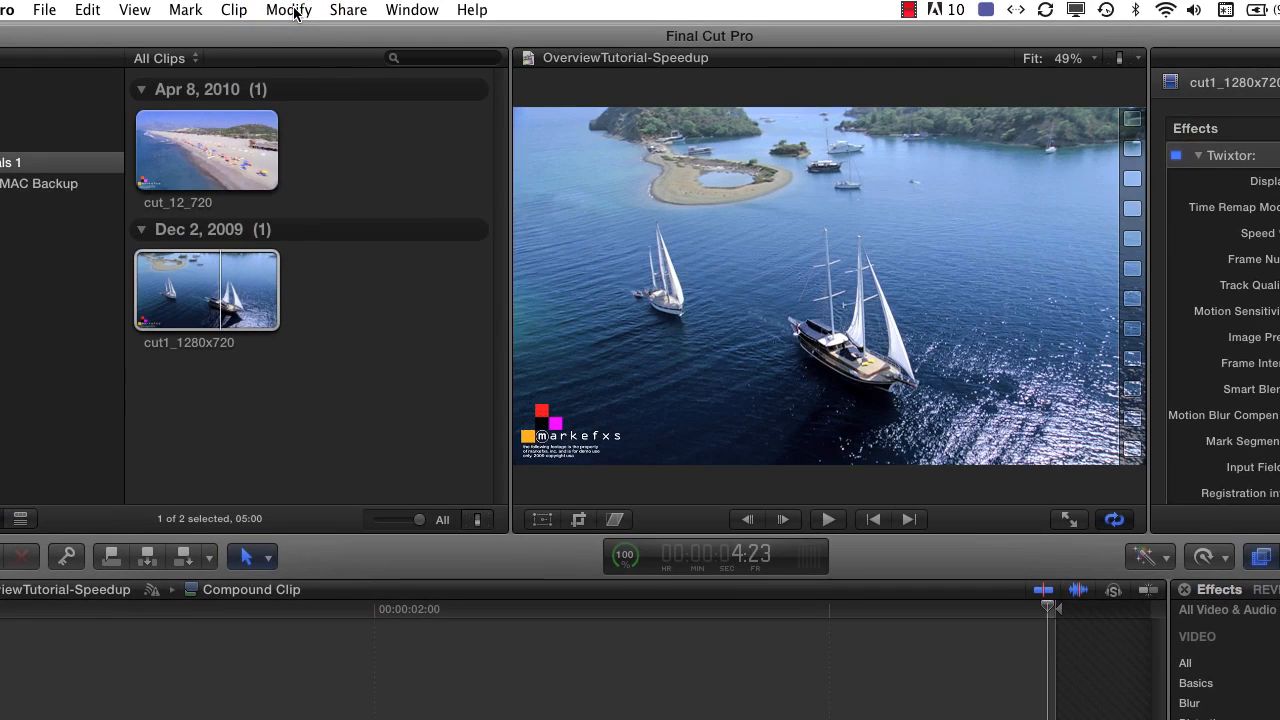
Step: Add a hold frame with Modify > Retime > Hold and drag the Hold section longer
{"action": "left_click", "coordinate": [288, 9]}
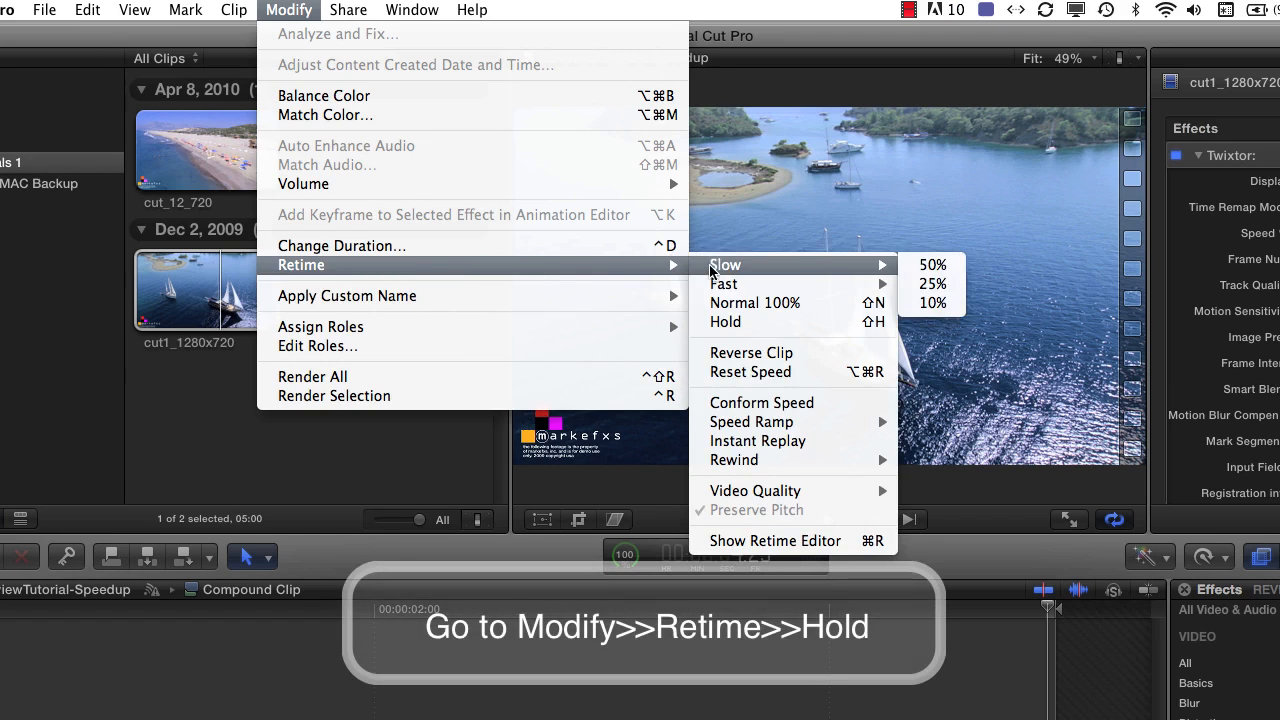
{"action": "mouse_move", "coordinate": [725, 321]}
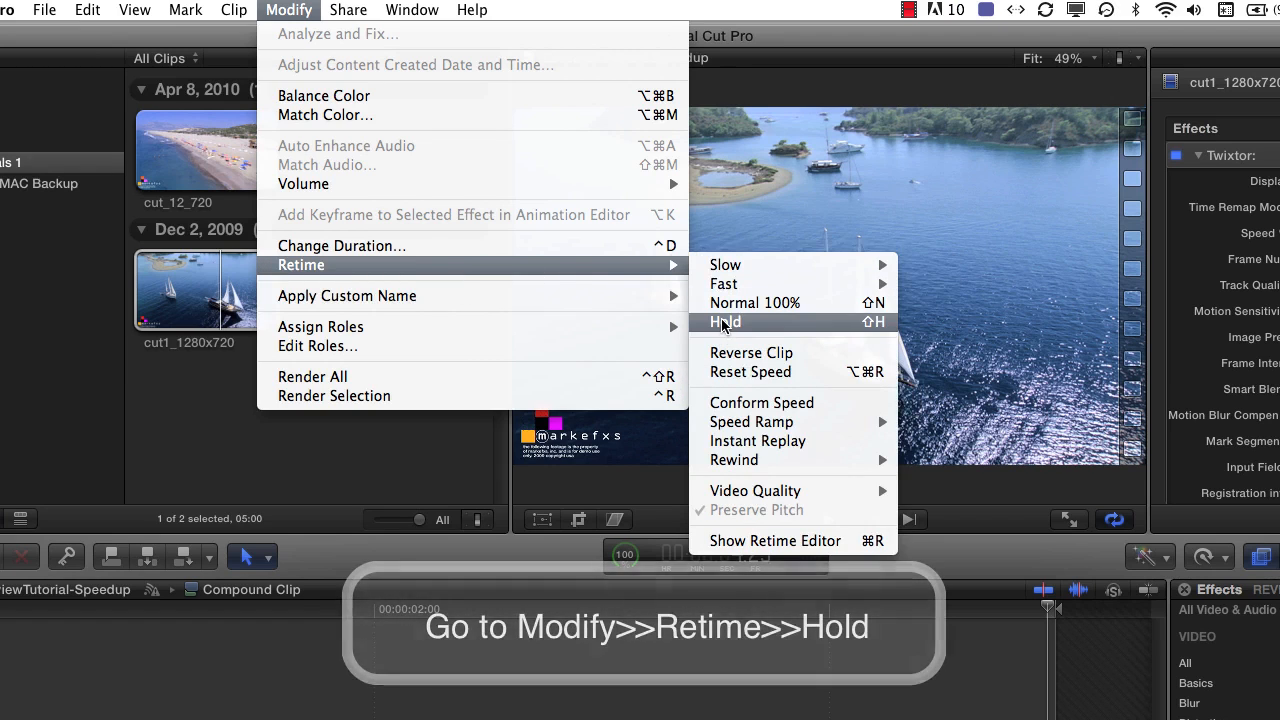
{"action": "left_click", "coordinate": [725, 321]}
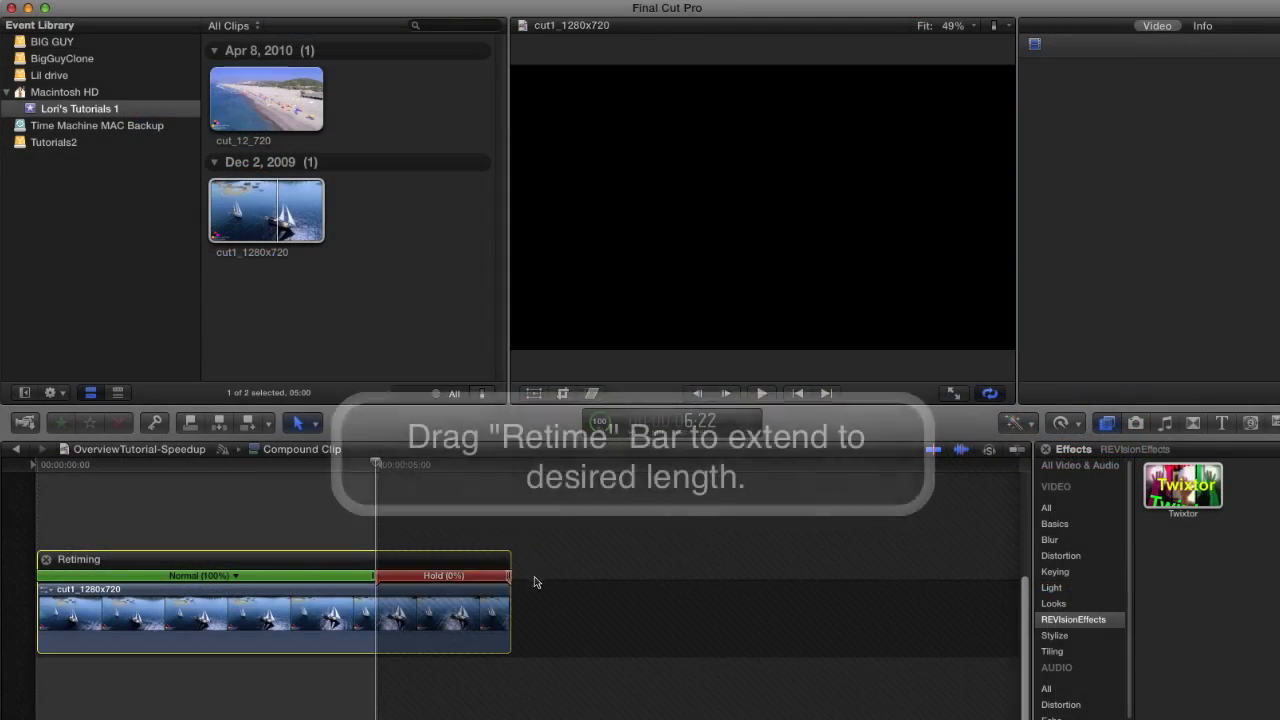
{"action": "left_click_drag", "start_coordinate": [508, 576], "coordinate": [853, 582]}
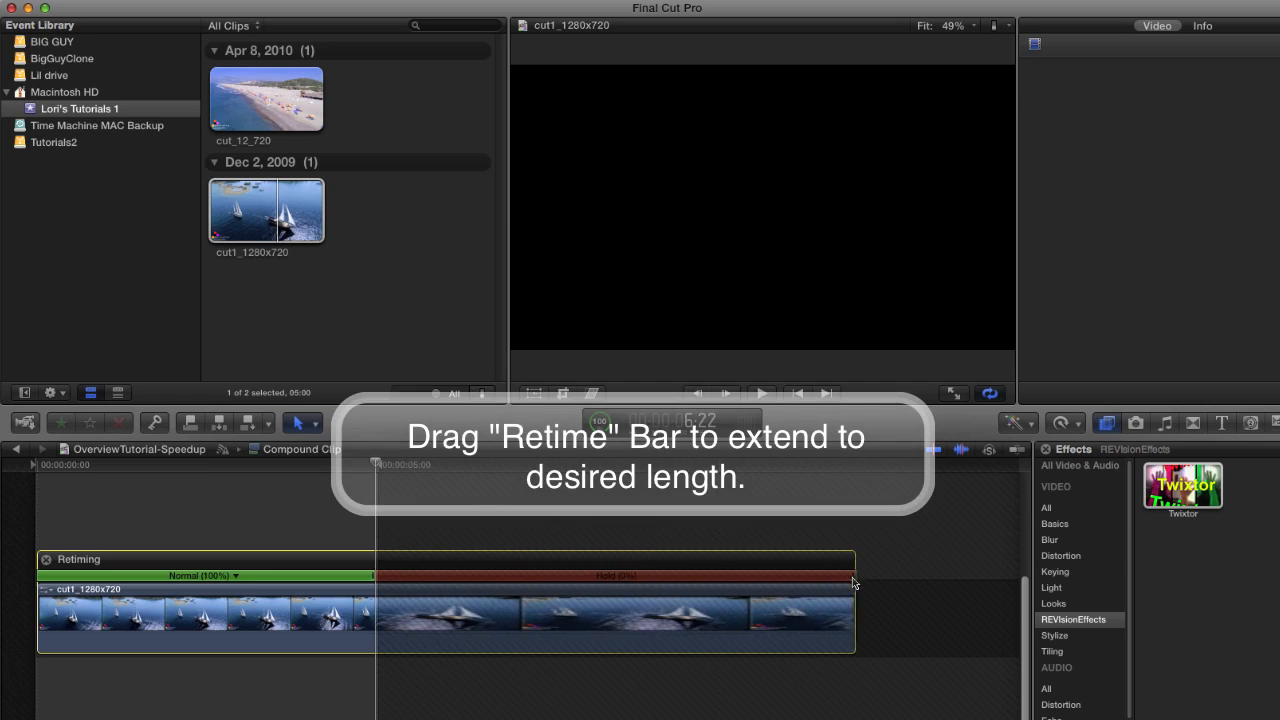
{"action": "left_click_drag", "start_coordinate": [853, 575], "coordinate": [887, 590]}
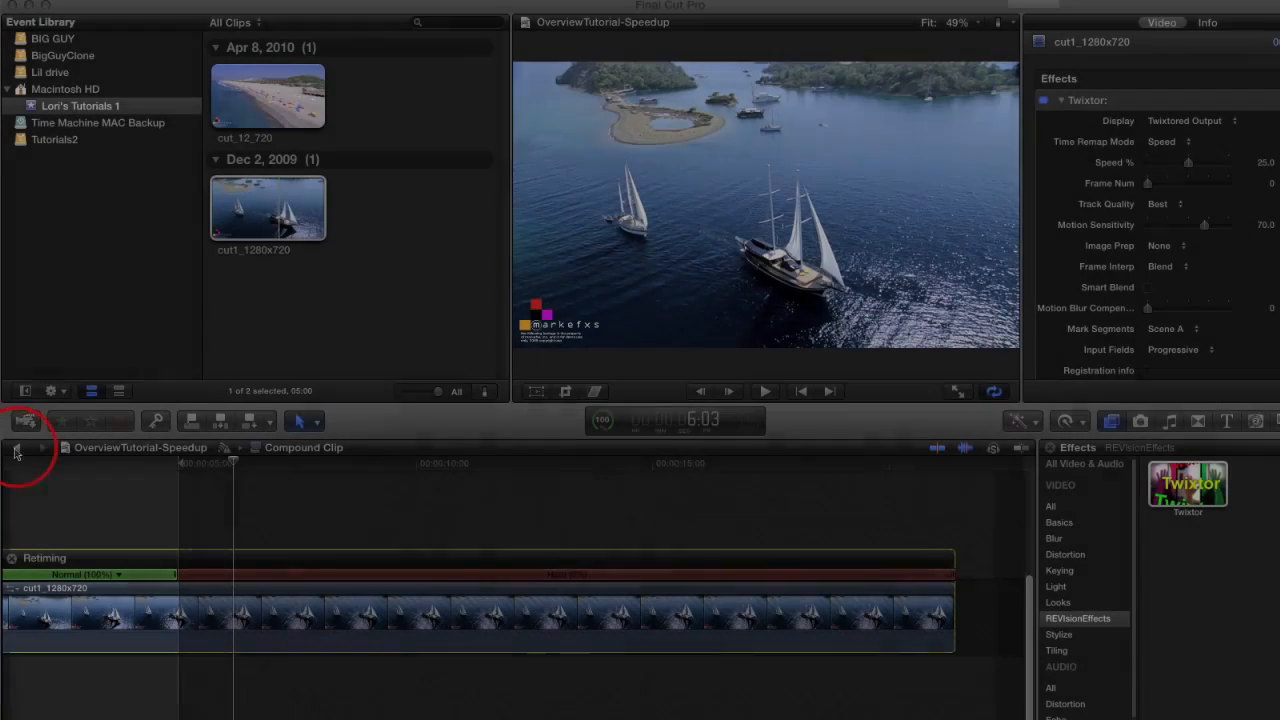
Step: Go back to the Speedup project timeline and play the lengthened five-second slow-motion compound clip
{"action": "left_click", "coordinate": [17, 447]}
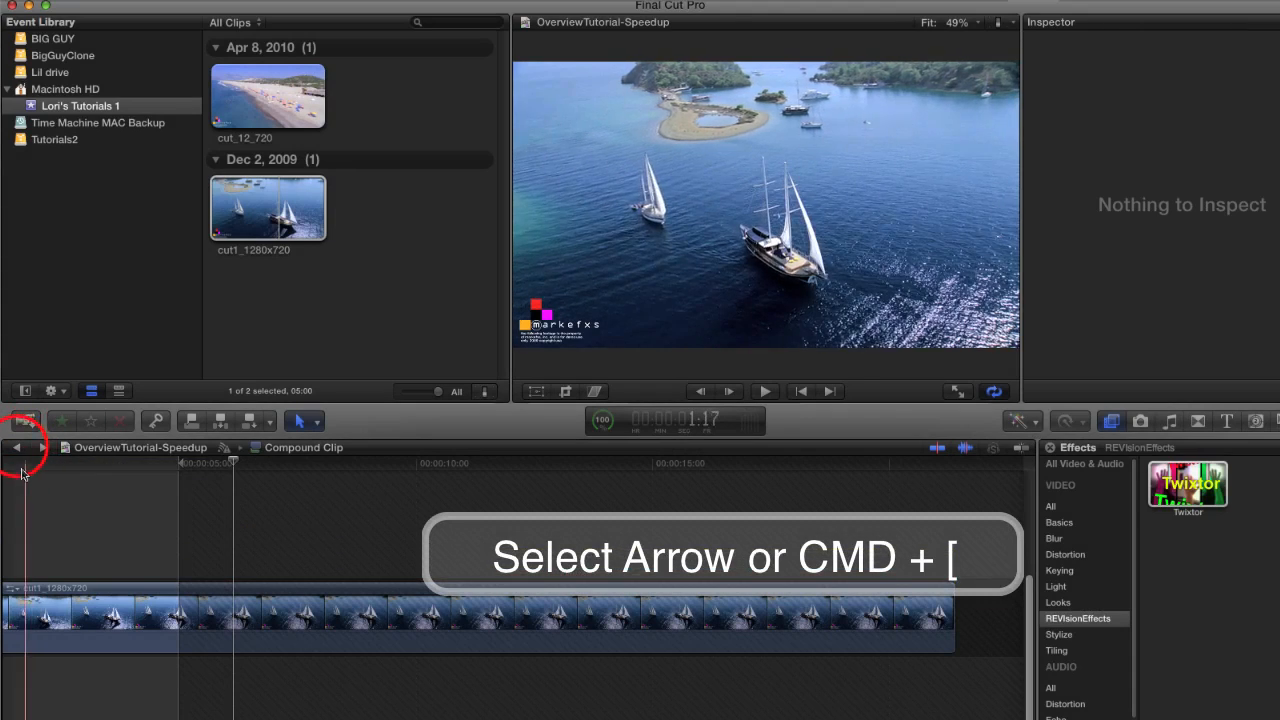
{"action": "left_click", "coordinate": [155, 615]}
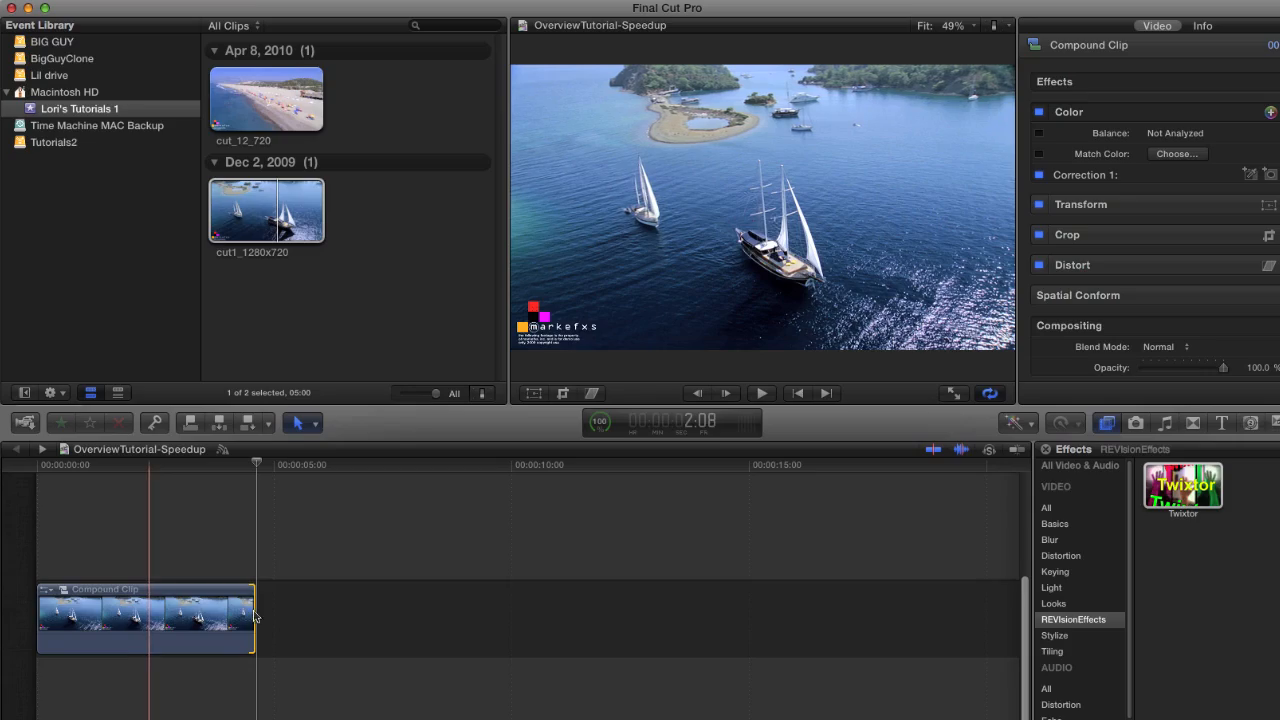
{"action": "left_click", "coordinate": [761, 393]}
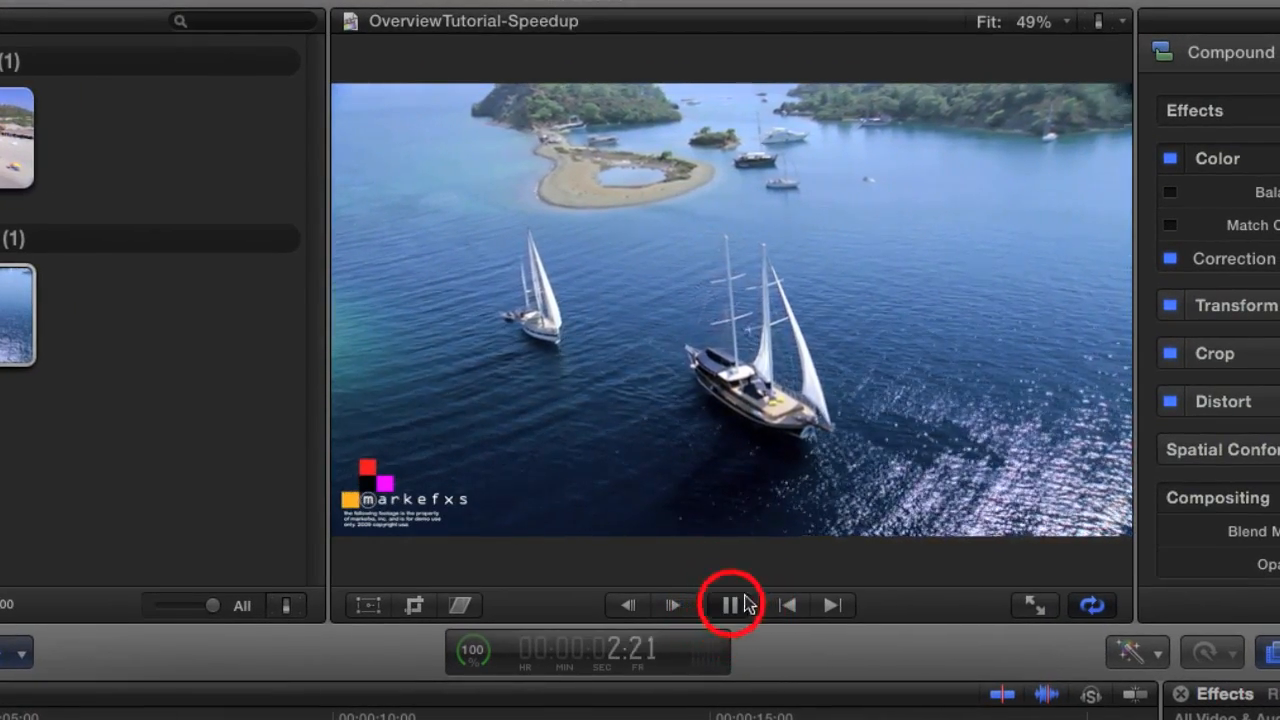
{"action": "left_click", "coordinate": [730, 605]}
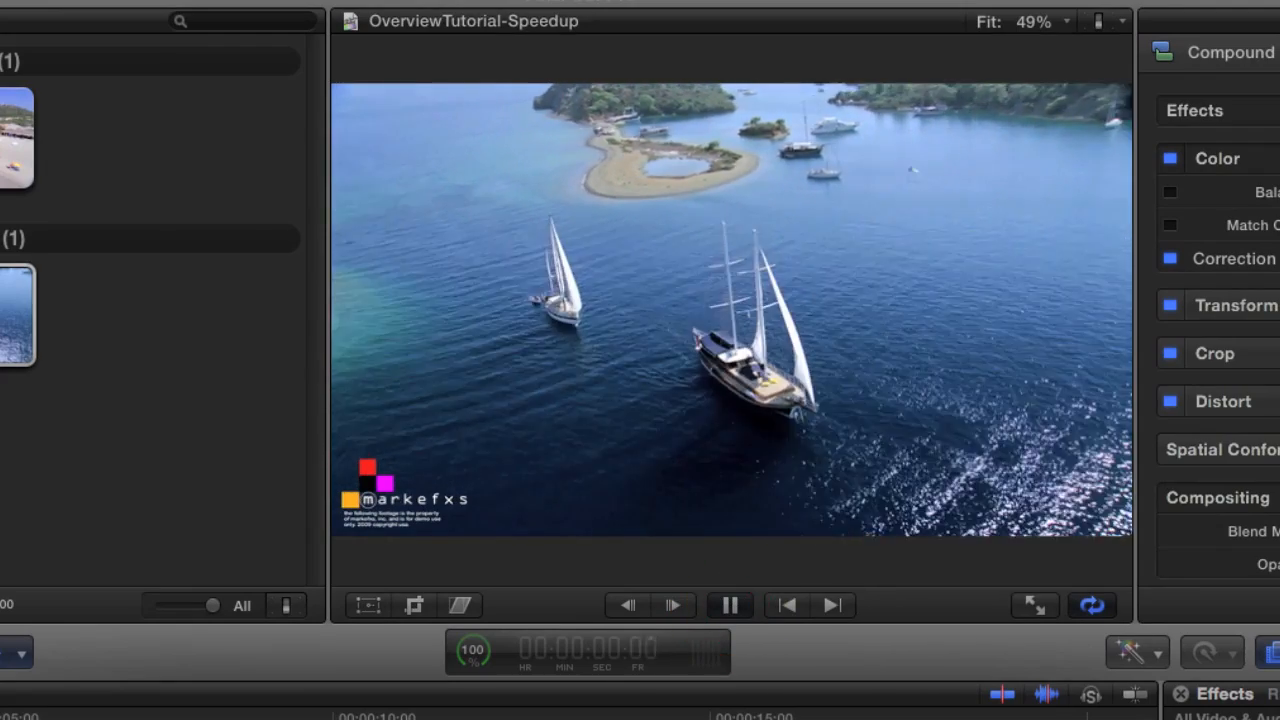